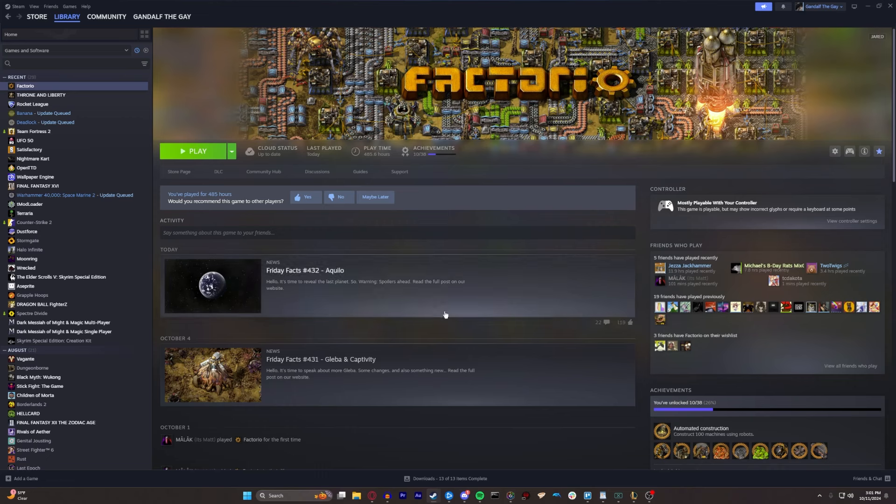
{"action": "mouse_move", "coordinate": [435, 294]}
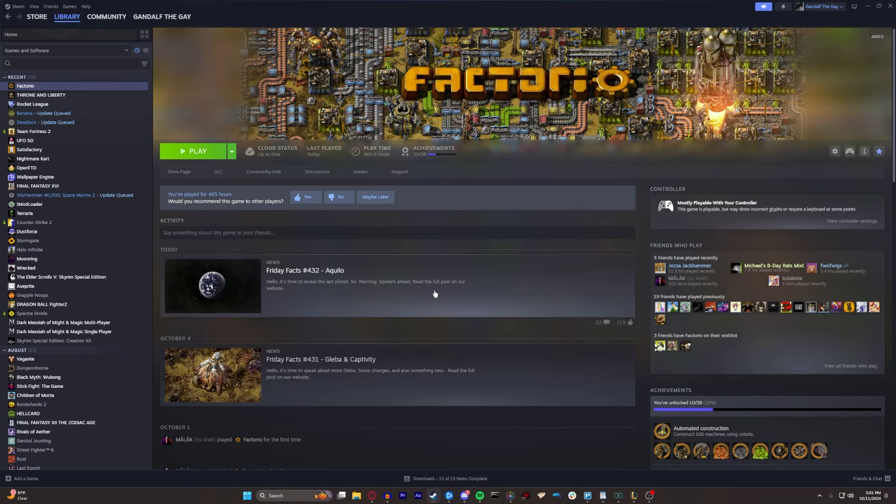
{"action": "mouse_move", "coordinate": [428, 273]}
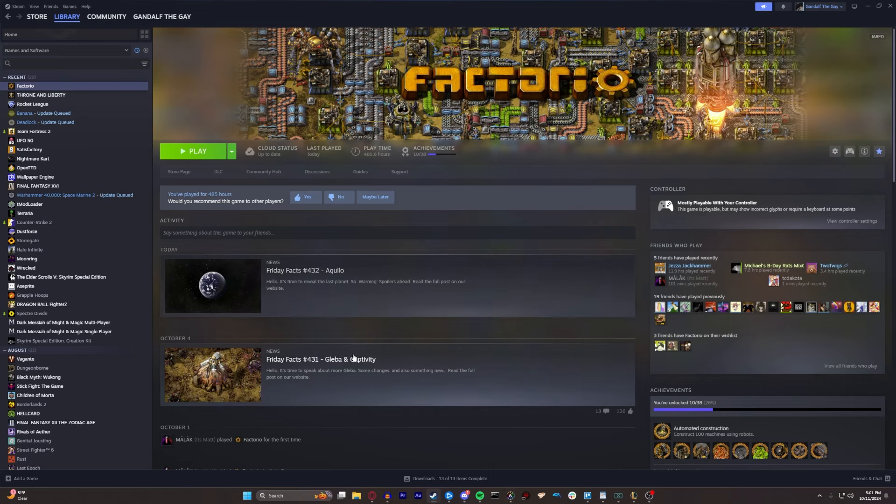
Open the Friday Facts #432 Aquilo post on factorio.com and view its welcome section
{"action": "scroll", "scroll_direction": "down", "scroll_amount": 3}
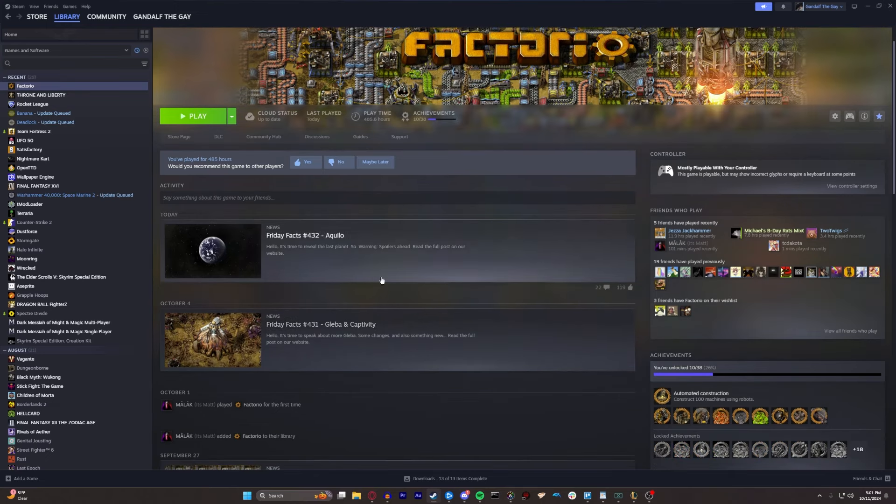
{"action": "left_click", "coordinate": [323, 249]}
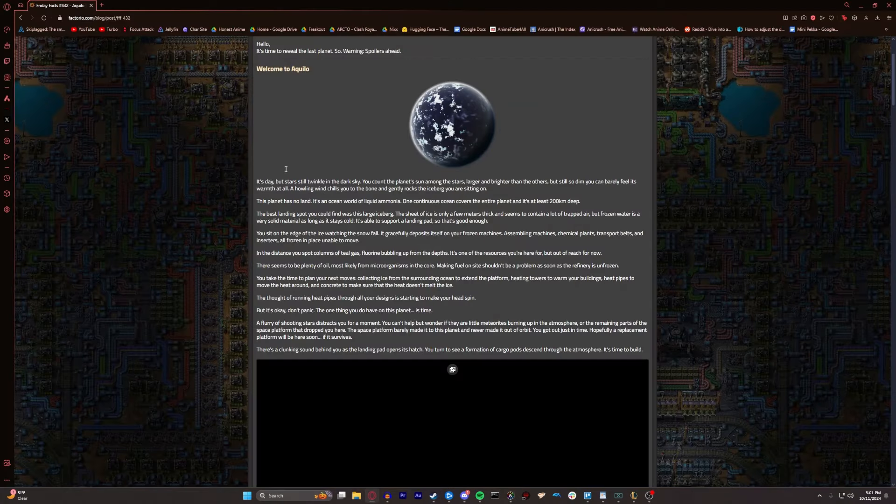
{"action": "scroll", "scroll_direction": "up", "scroll_amount": 3}
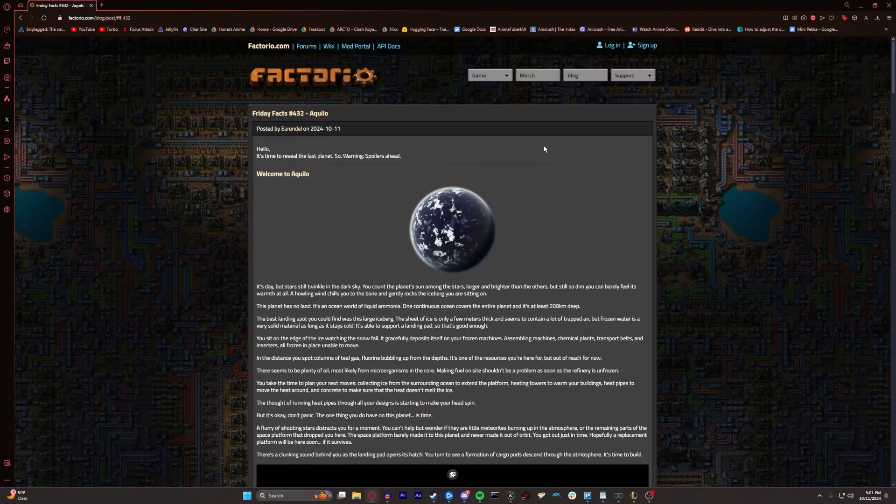
{"action": "mouse_move", "coordinate": [549, 146]}
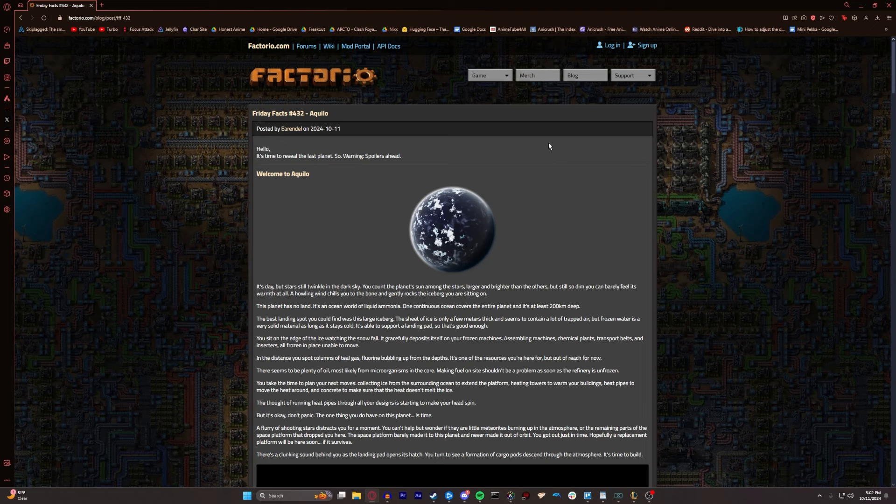
{"action": "mouse_move", "coordinate": [520, 211]}
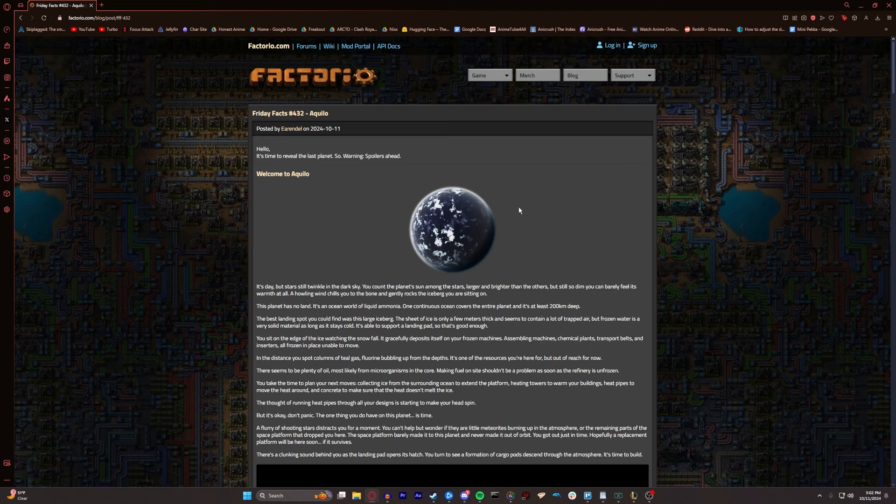
Read through the Aquilo opening story to the terrain video and 'A liquid planet' heading
{"action": "scroll", "scroll_direction": "down", "scroll_amount": 3}
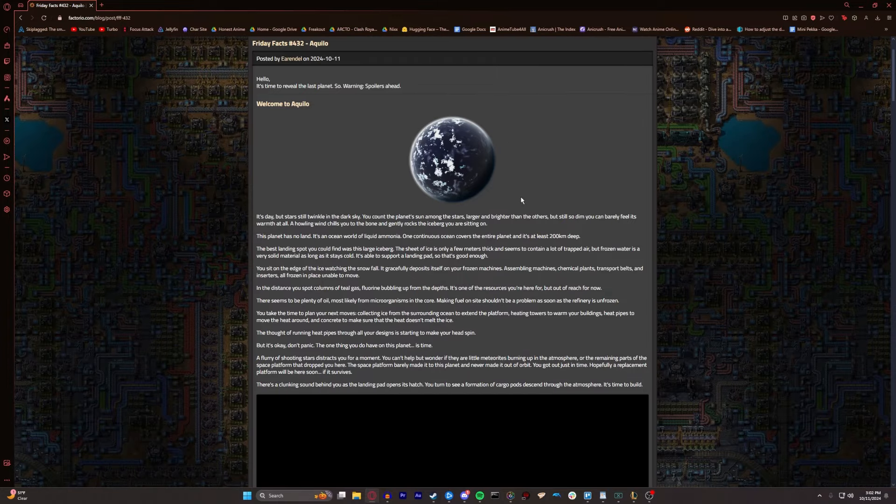
{"action": "scroll", "scroll_direction": "down", "scroll_amount": 3}
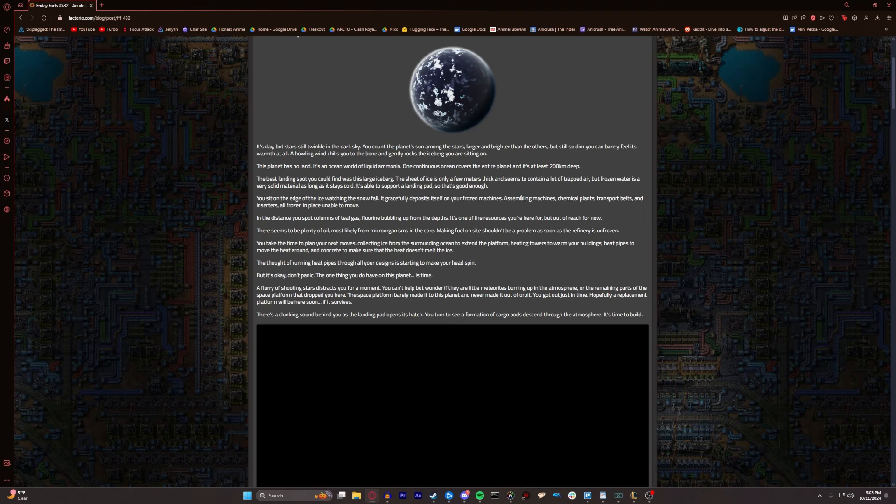
{"action": "mouse_move", "coordinate": [439, 250]}
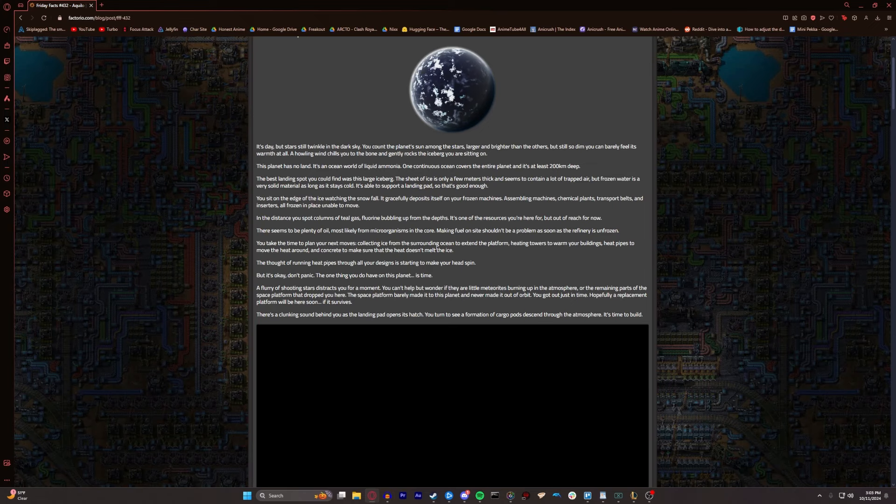
{"action": "scroll", "scroll_direction": "down", "scroll_amount": 3}
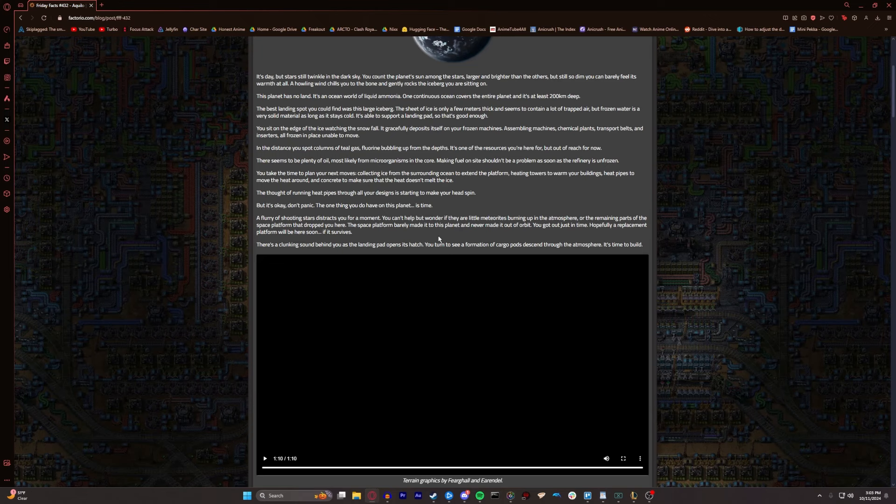
{"action": "scroll", "scroll_direction": "down", "scroll_amount": 3}
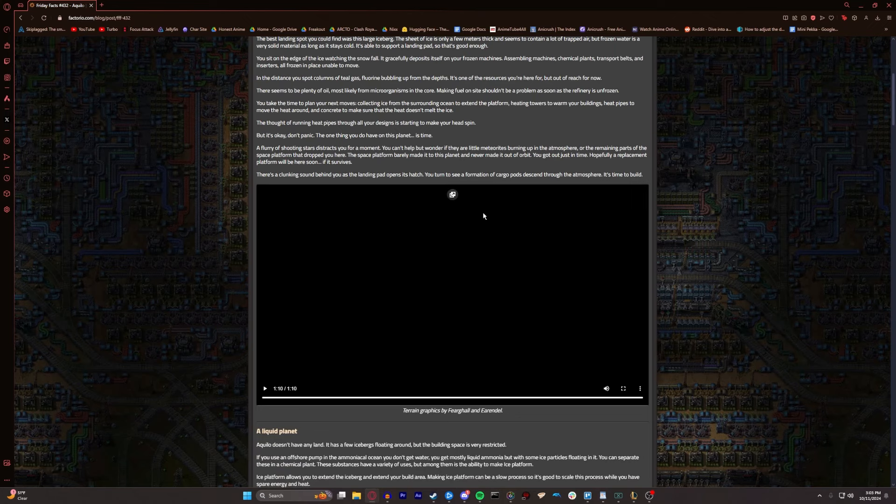
Read all of 'A liquid planet' down to the 'Freezing and heating' heading
{"action": "scroll", "scroll_direction": "down", "scroll_amount": 3}
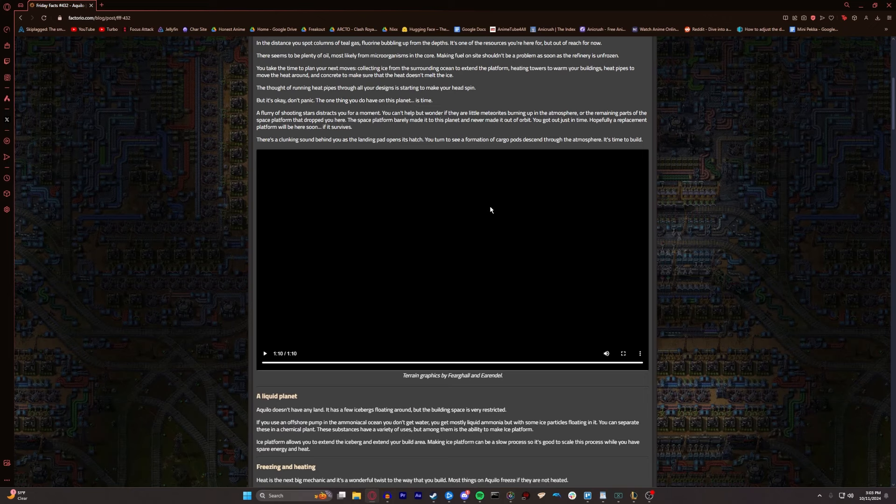
{"action": "mouse_move", "coordinate": [600, 296]}
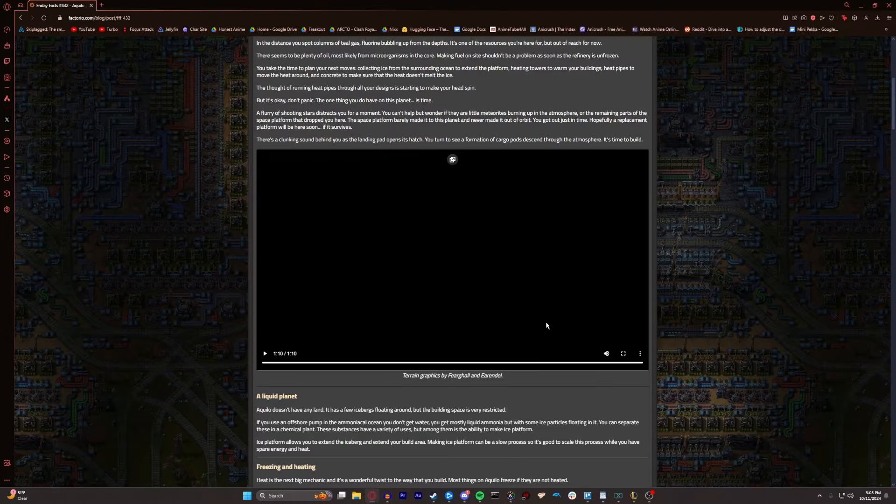
View the frozen machines image and the paragraph on heating tower heat
{"action": "scroll", "scroll_direction": "down", "scroll_amount": 3}
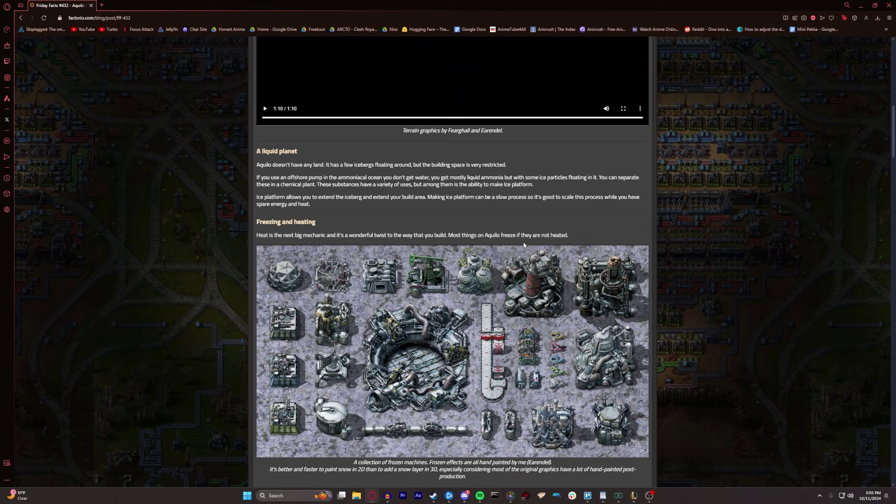
{"action": "mouse_move", "coordinate": [483, 167]}
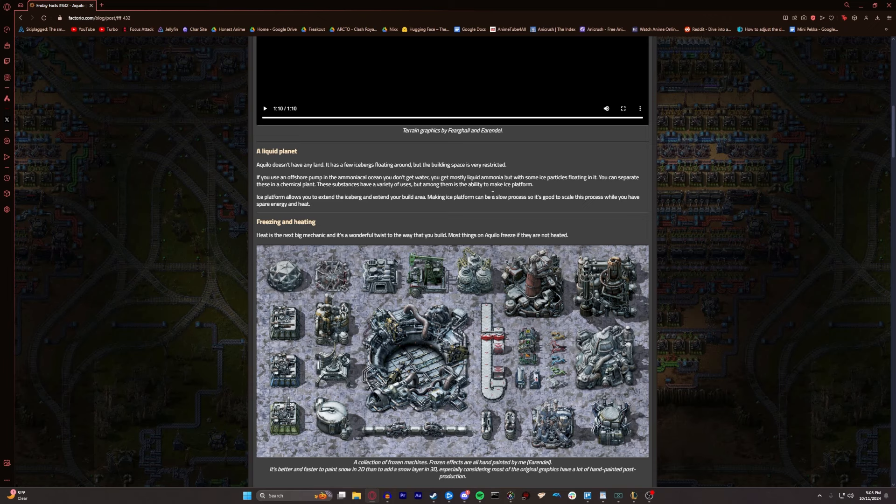
{"action": "mouse_move", "coordinate": [452, 253]}
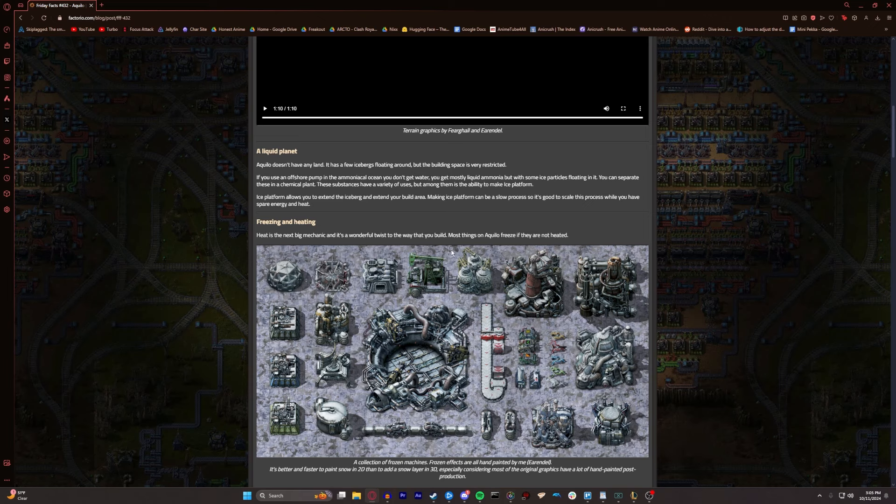
{"action": "mouse_move", "coordinate": [452, 252]}
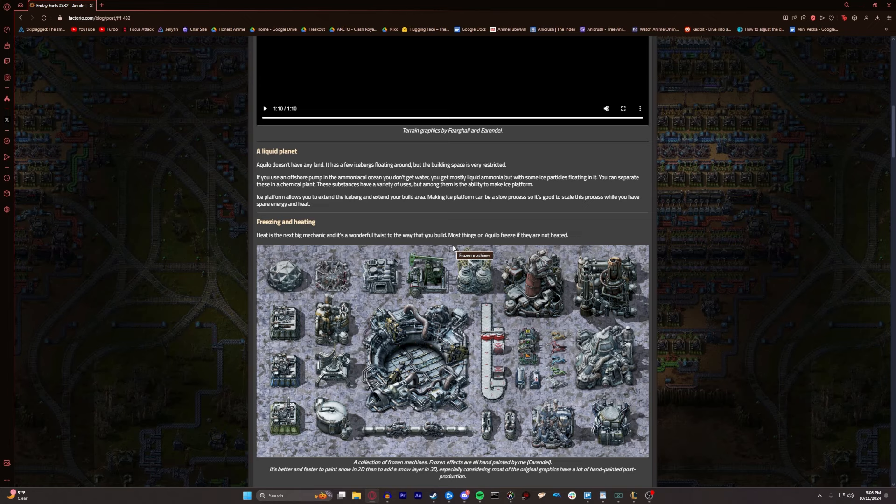
{"action": "mouse_move", "coordinate": [435, 235]}
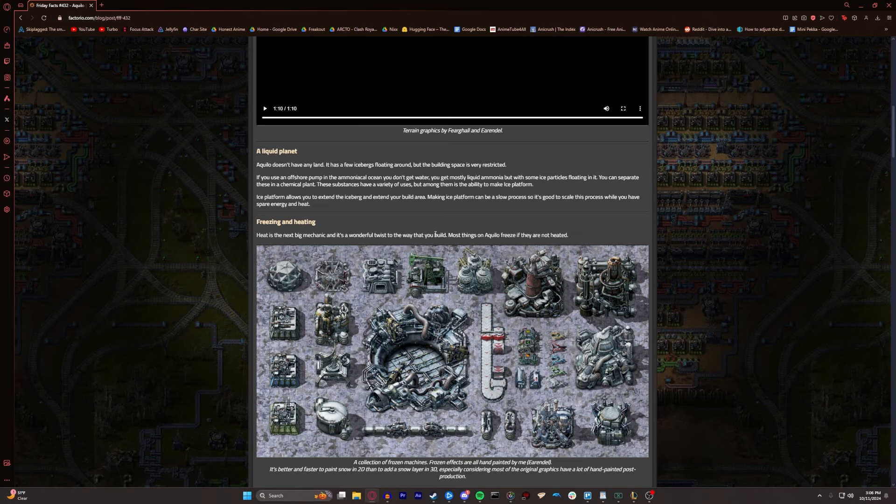
{"action": "scroll", "scroll_direction": "down", "scroll_amount": 3}
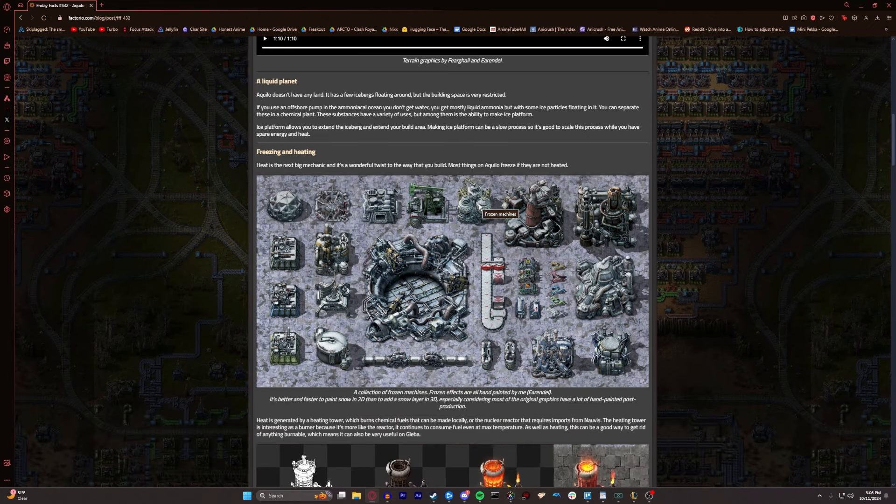
{"action": "mouse_move", "coordinate": [400, 155]}
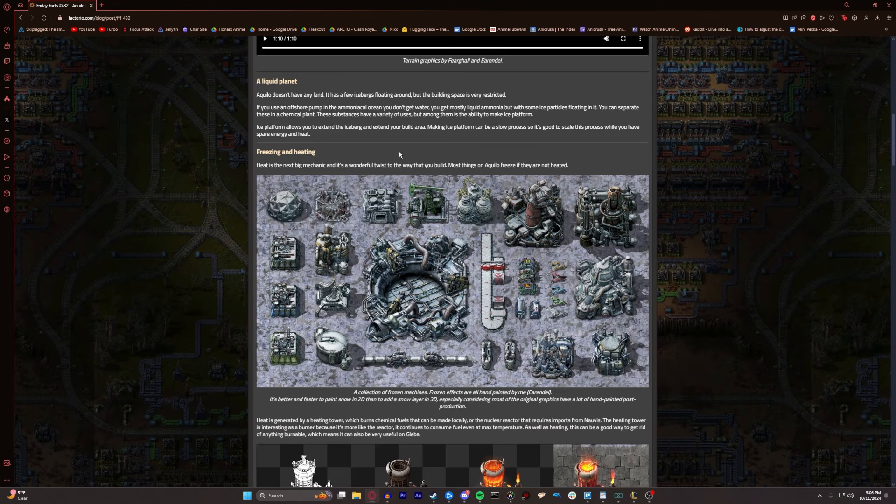
{"action": "mouse_move", "coordinate": [494, 172]}
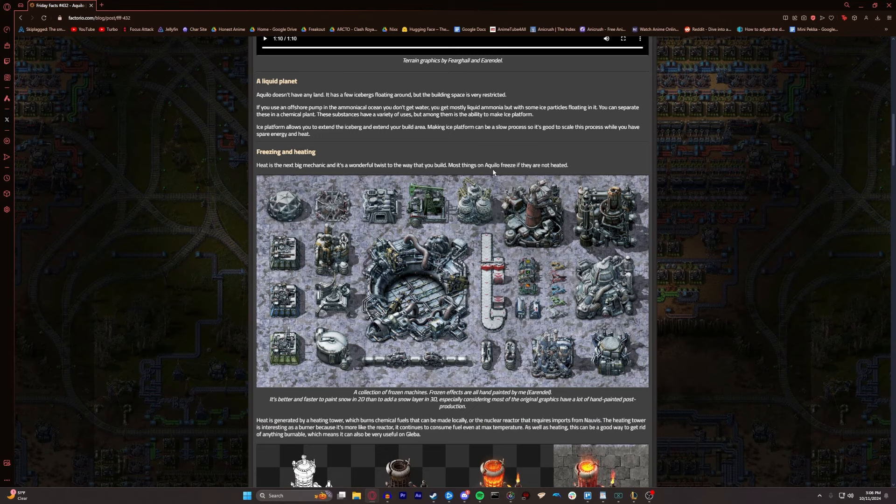
{"action": "mouse_move", "coordinate": [496, 168]}
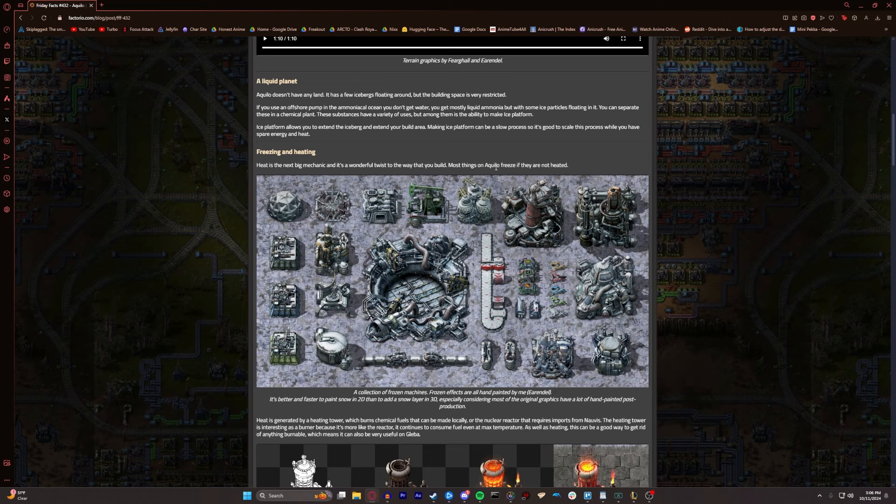
{"action": "mouse_move", "coordinate": [502, 172]}
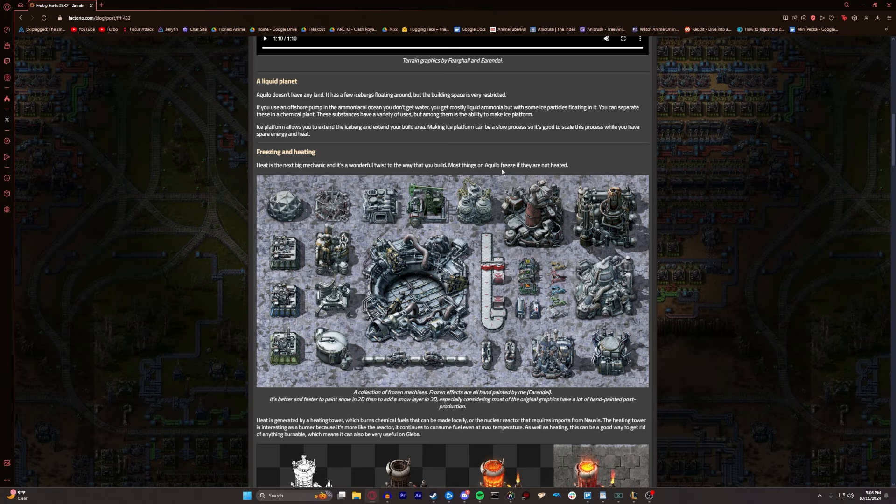
Read past the heating tower evolution image and heat pipe paragraphs to the heated factory screenshot
{"action": "scroll", "scroll_direction": "down", "scroll_amount": 3}
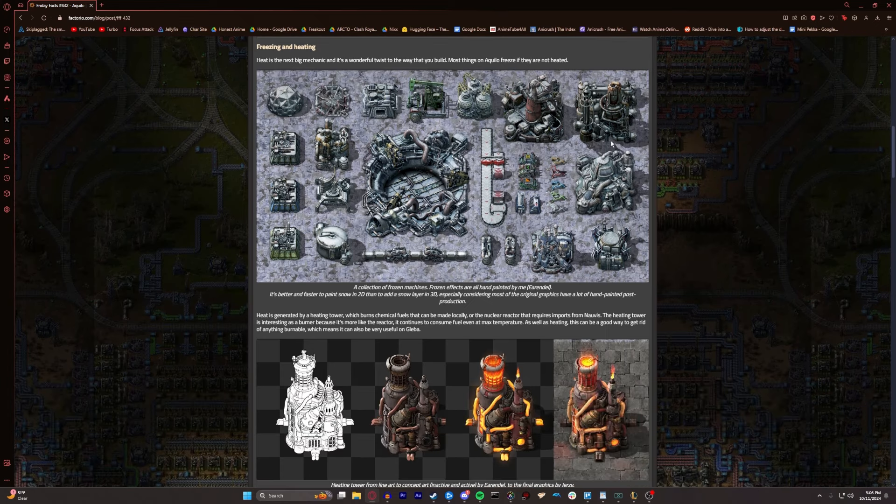
{"action": "mouse_move", "coordinate": [250, 285]}
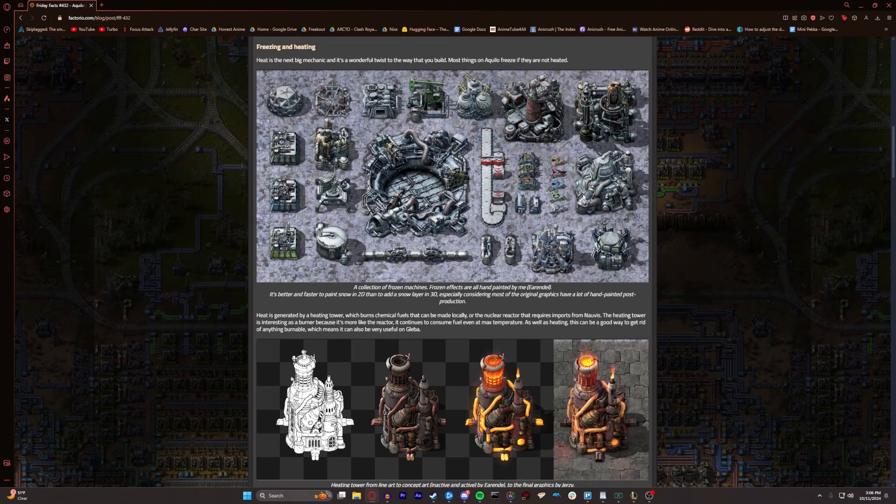
{"action": "mouse_move", "coordinate": [466, 256]}
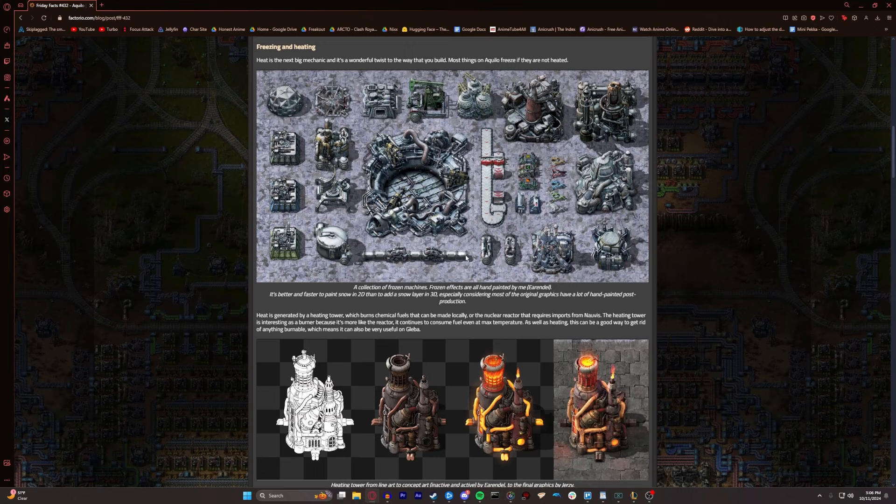
{"action": "mouse_move", "coordinate": [590, 126]}
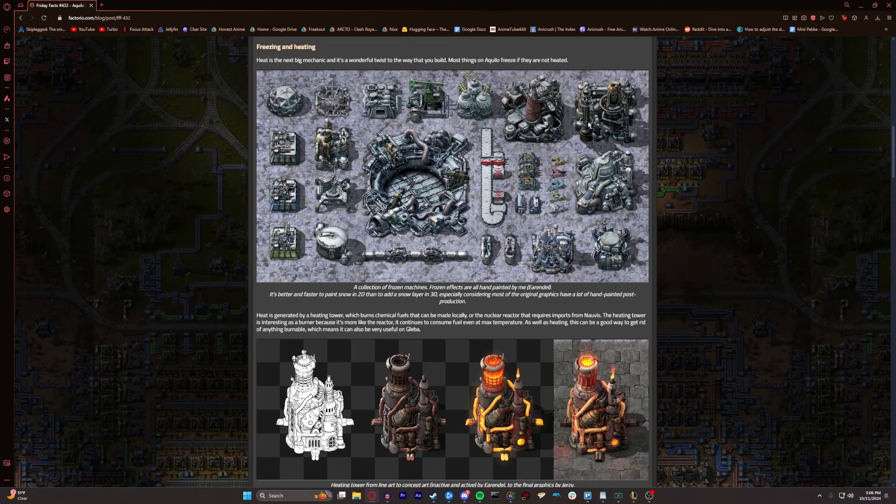
{"action": "mouse_move", "coordinate": [530, 161]}
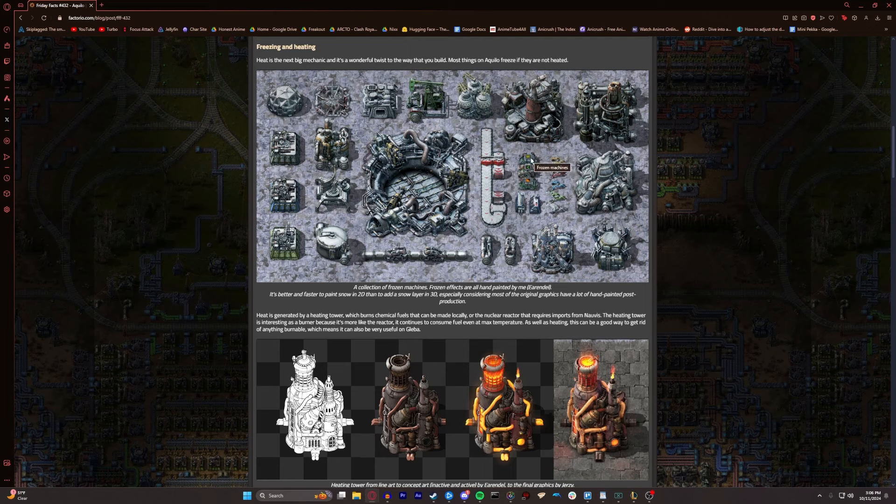
{"action": "mouse_move", "coordinate": [661, 146]}
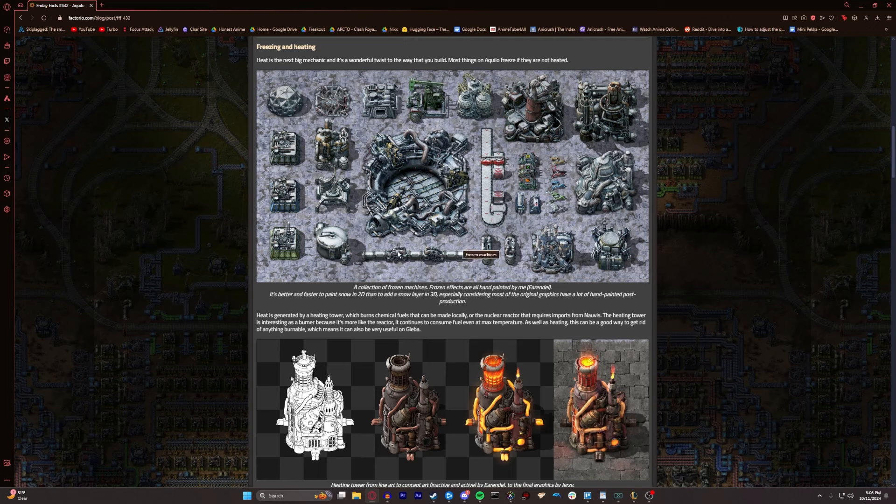
{"action": "mouse_move", "coordinate": [557, 330]}
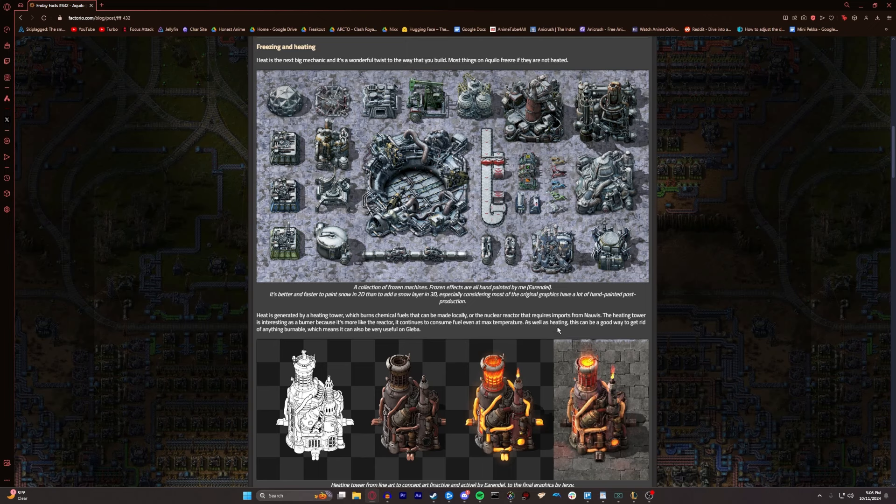
{"action": "mouse_move", "coordinate": [618, 188]}
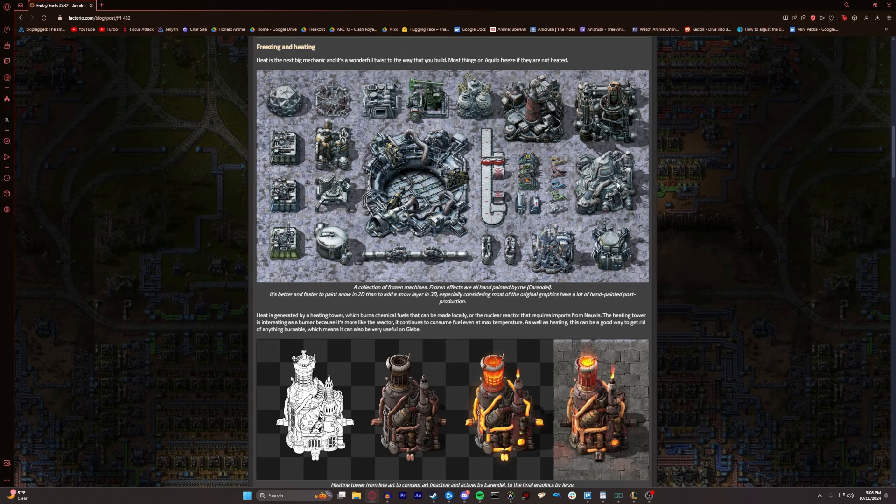
{"action": "mouse_move", "coordinate": [602, 181]}
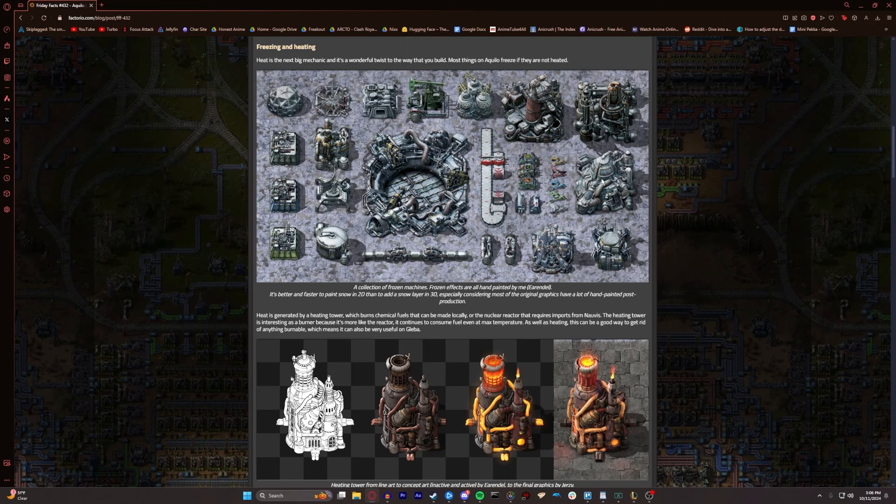
{"action": "mouse_move", "coordinate": [379, 96]}
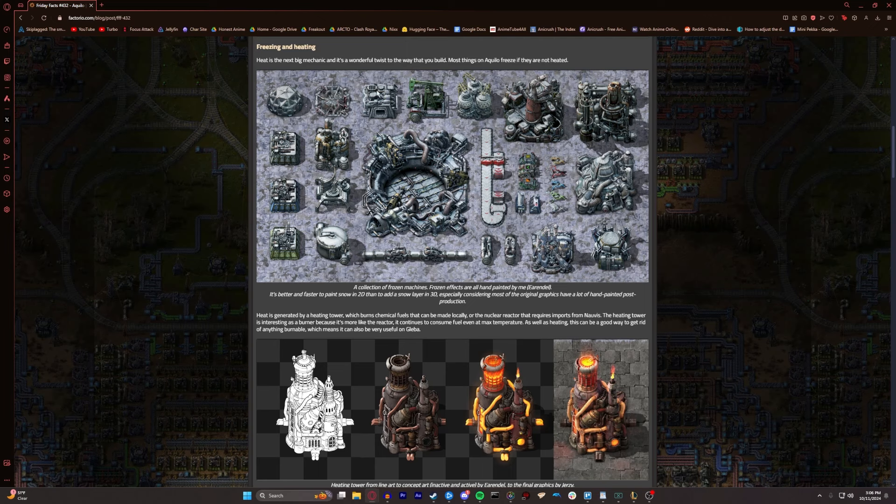
{"action": "mouse_move", "coordinate": [425, 140]}
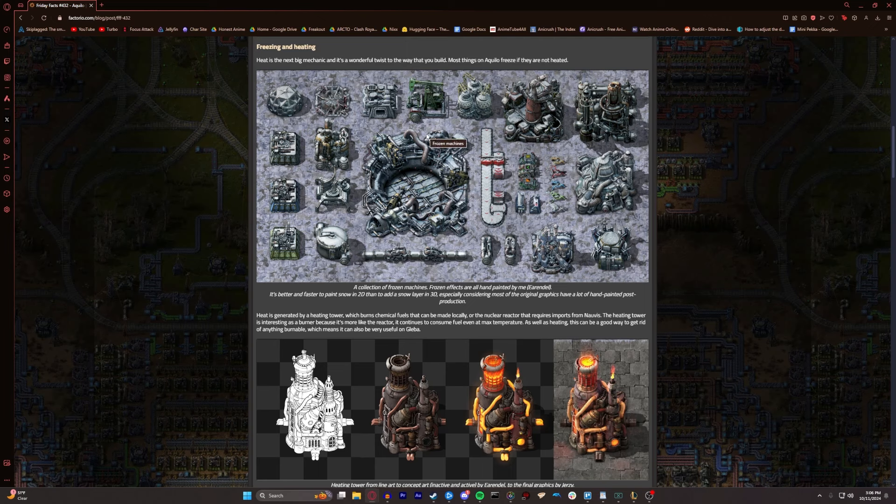
{"action": "scroll", "scroll_direction": "down", "scroll_amount": 3}
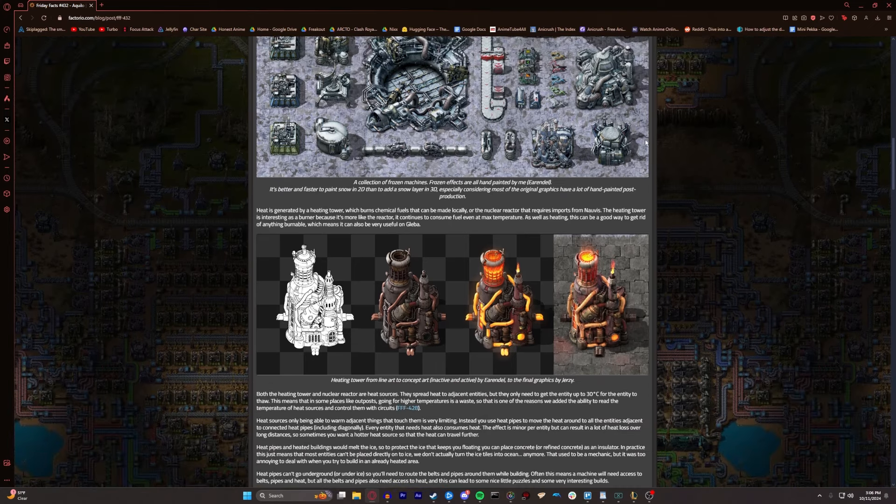
{"action": "mouse_move", "coordinate": [618, 209]}
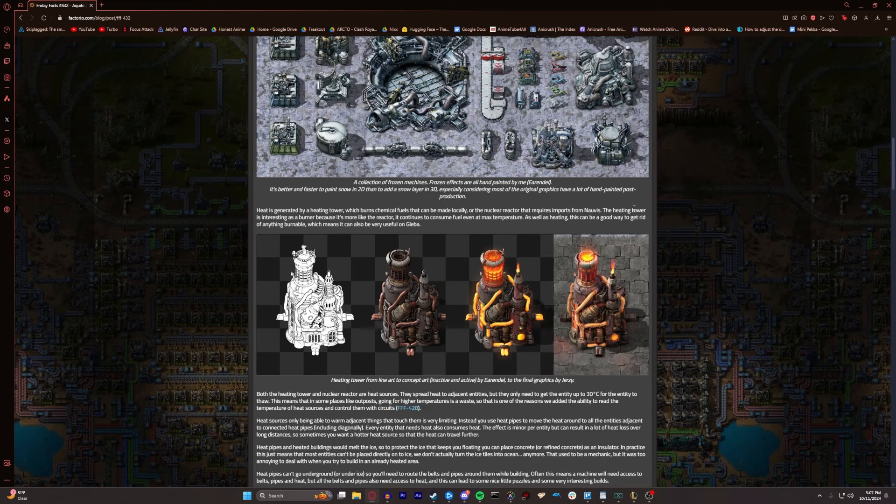
{"action": "mouse_move", "coordinate": [693, 190]}
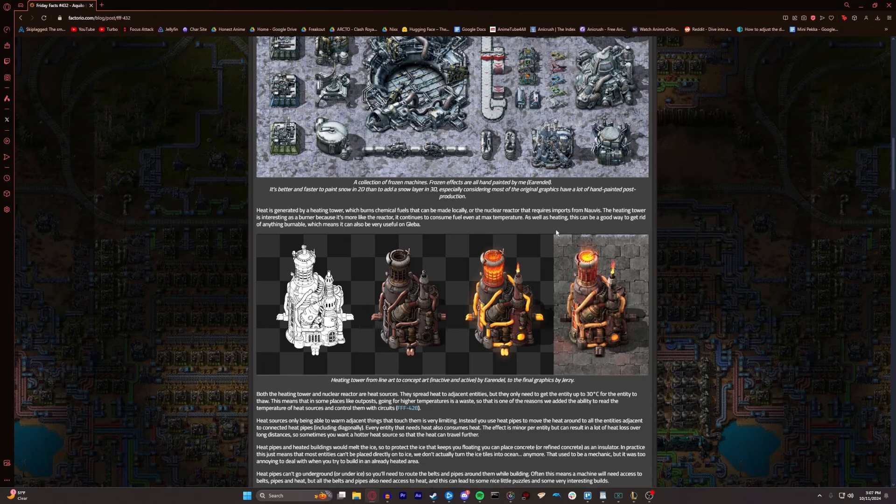
{"action": "scroll", "scroll_direction": "down", "scroll_amount": 3}
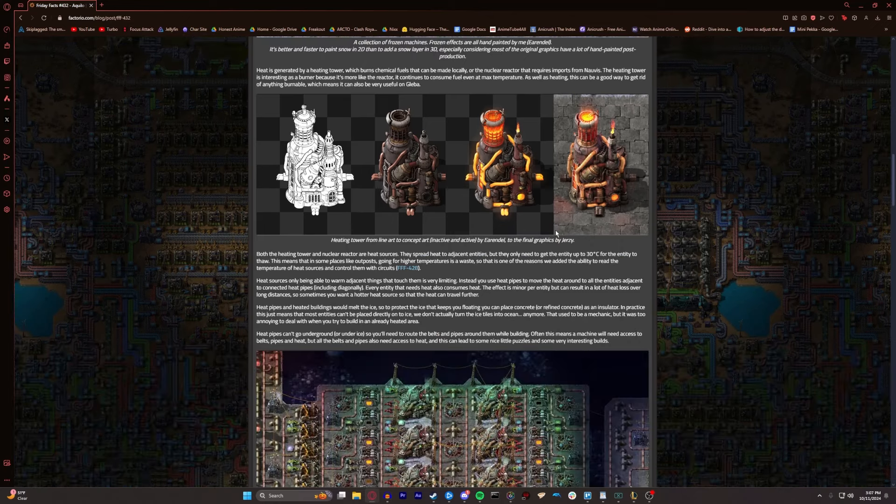
{"action": "mouse_move", "coordinate": [556, 233]}
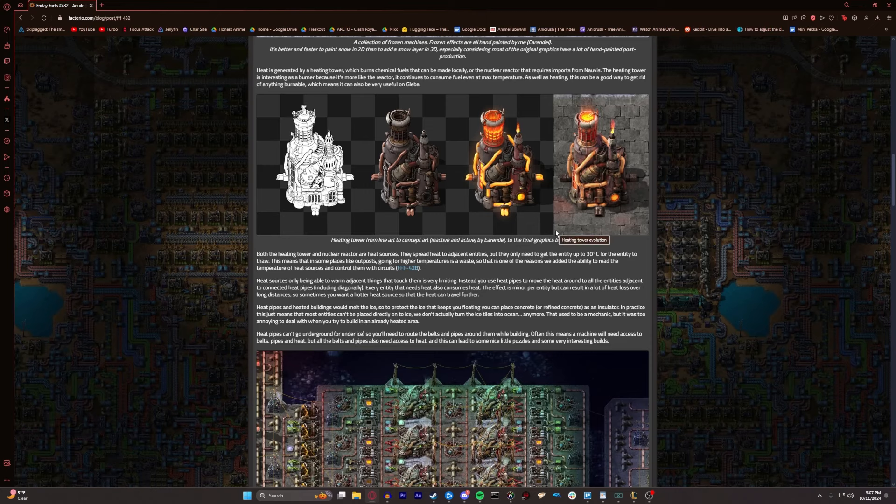
{"action": "scroll", "scroll_direction": "up", "scroll_amount": 3}
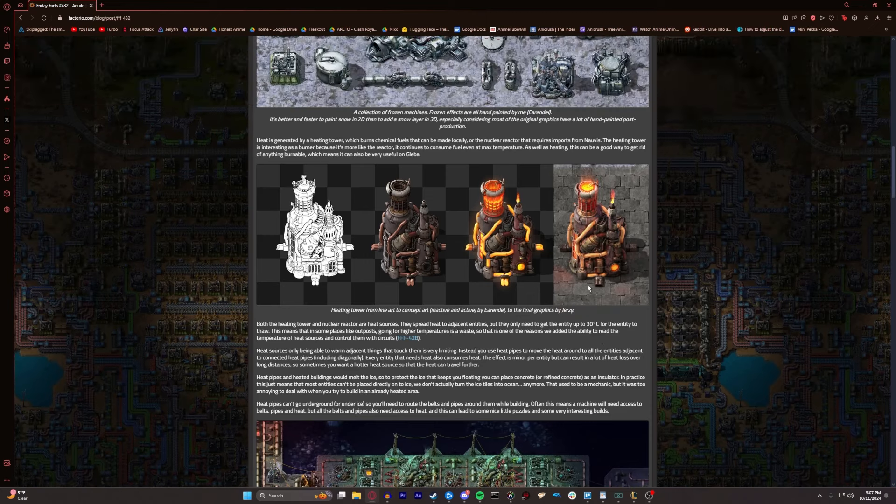
{"action": "scroll", "scroll_direction": "down", "scroll_amount": 3}
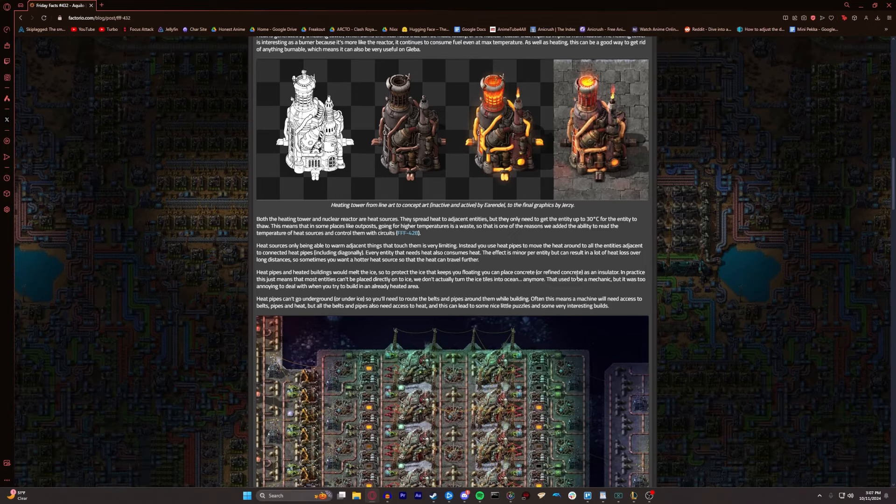
{"action": "mouse_move", "coordinate": [429, 262]}
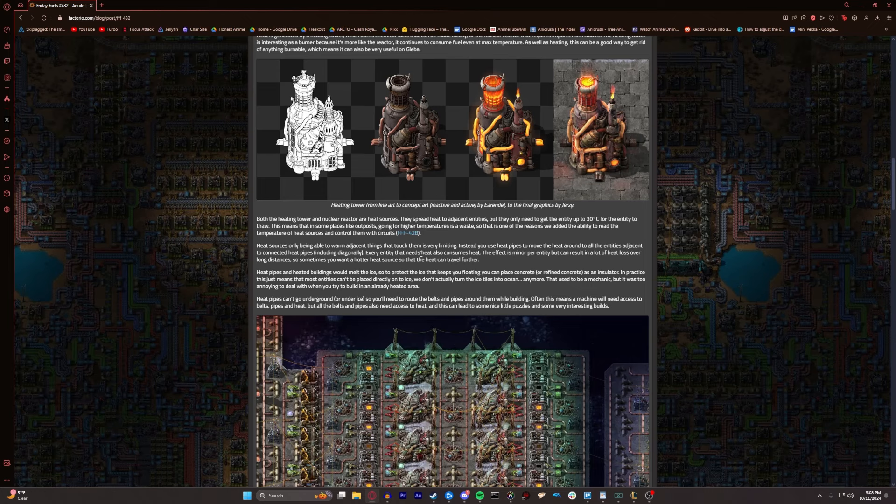
{"action": "scroll", "scroll_direction": "down", "scroll_amount": 3}
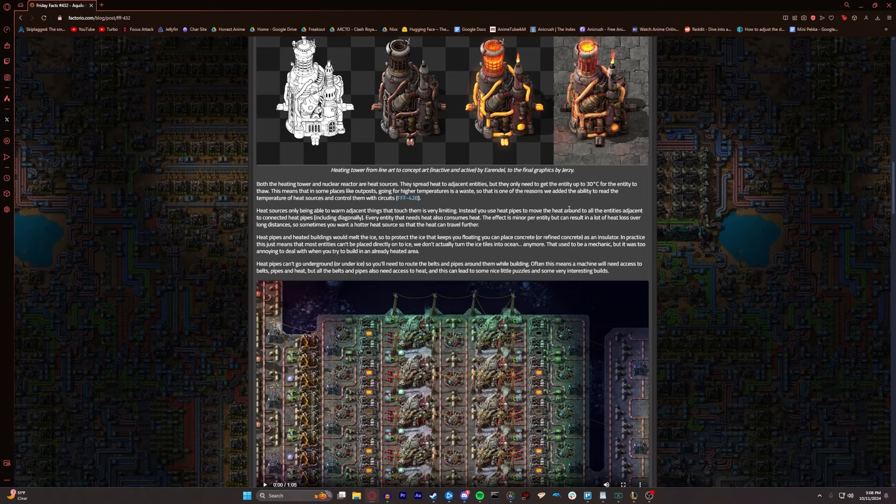
{"action": "left_click_drag", "start_coordinate": [344, 198], "coordinate": [421, 199]}
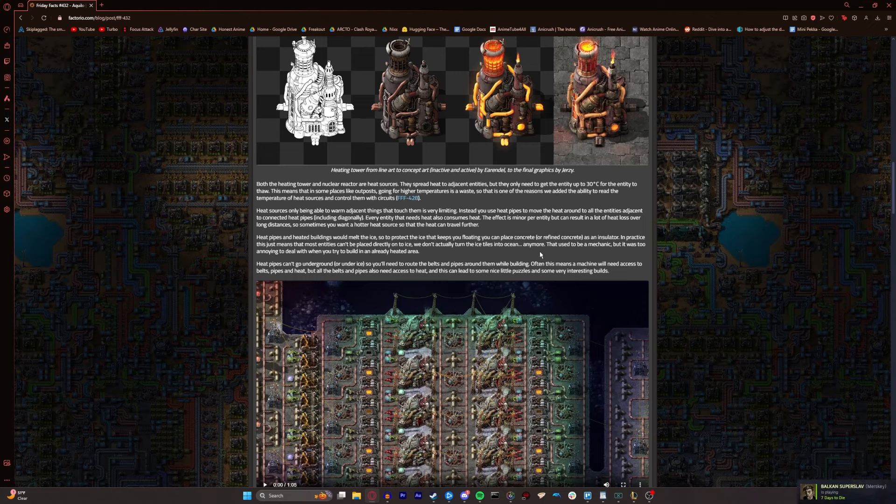
Play the embedded heated factory heat pipe layout video
{"action": "scroll", "scroll_direction": "down", "scroll_amount": 3}
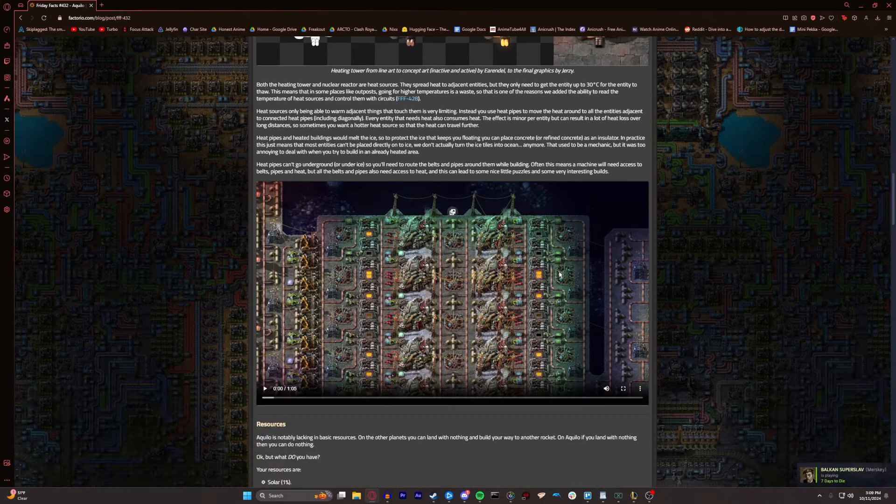
{"action": "scroll", "scroll_direction": "down", "scroll_amount": 3}
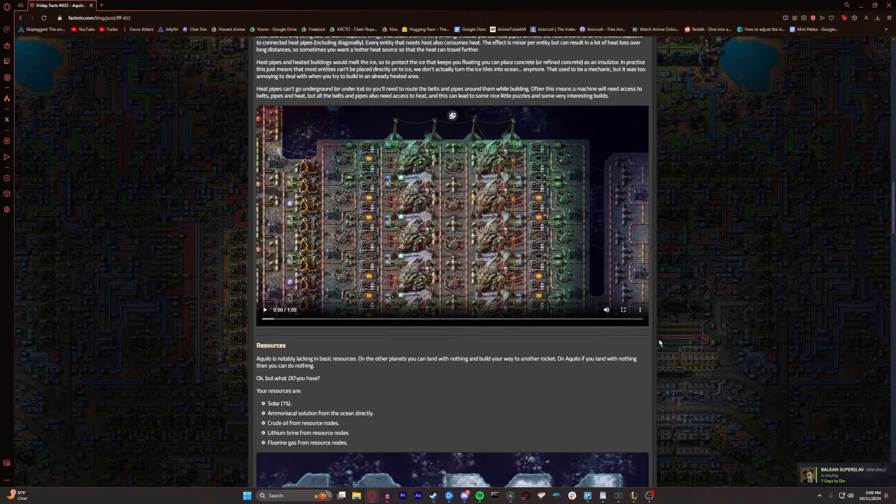
{"action": "left_click", "coordinate": [622, 310]}
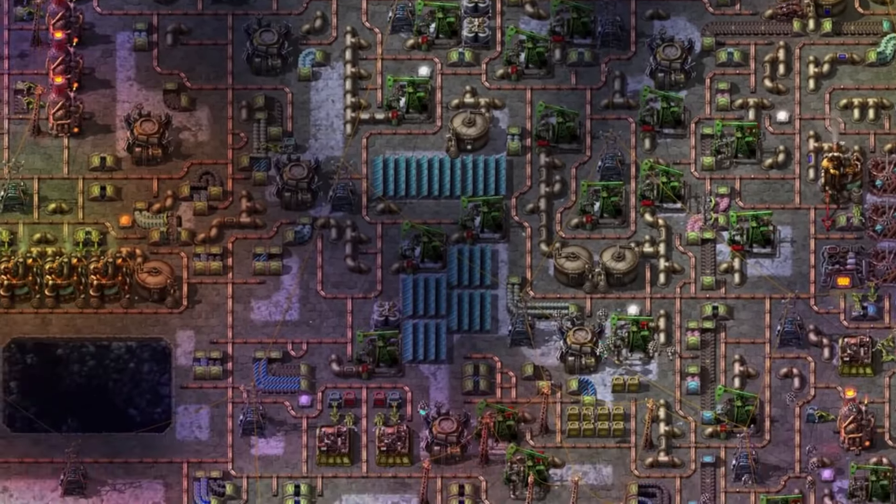
Continue down to the Resources section listing Aquilo's five resources
{"action": "scroll", "scroll_direction": "down", "scroll_amount": 3}
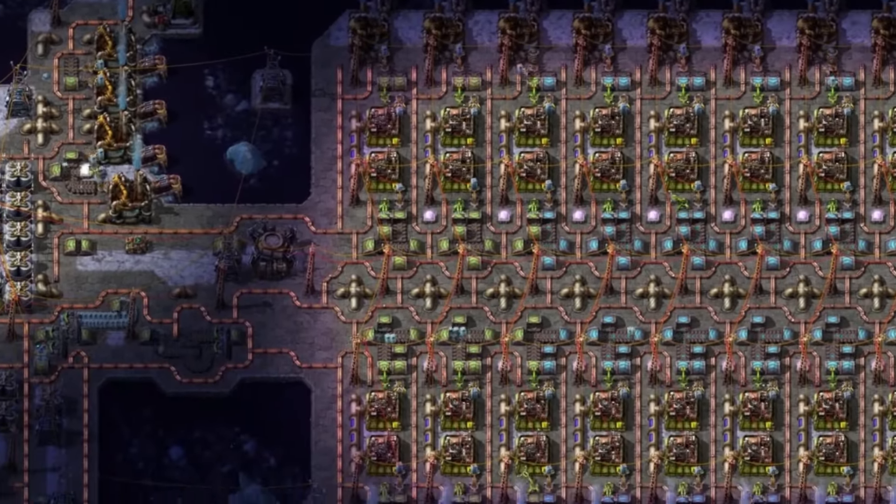
{"action": "scroll", "scroll_direction": "down", "scroll_amount": 3}
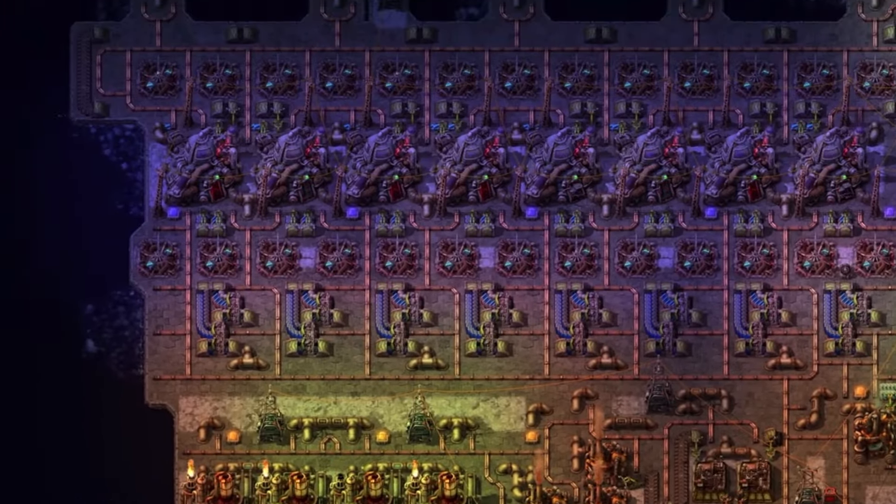
{"action": "scroll", "scroll_direction": "down", "scroll_amount": 3}
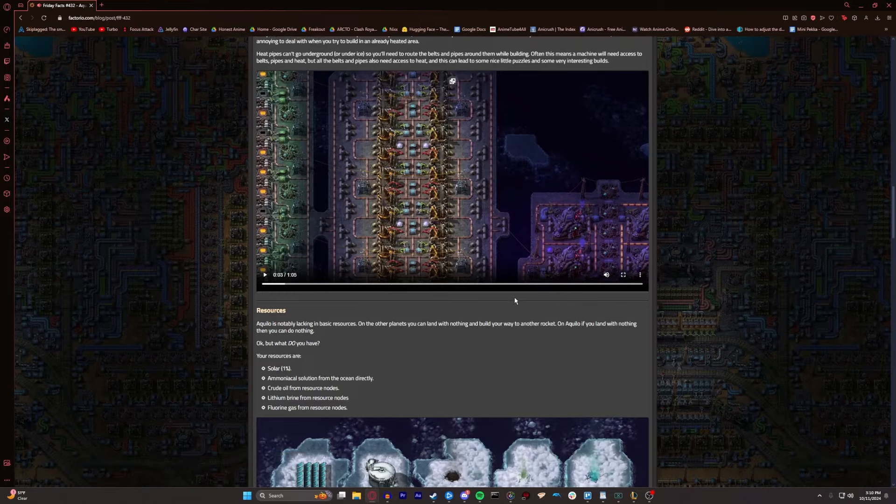
Read the new resource graphics and each resource paragraph down to fluorine gas
{"action": "scroll", "scroll_direction": "down", "scroll_amount": 3}
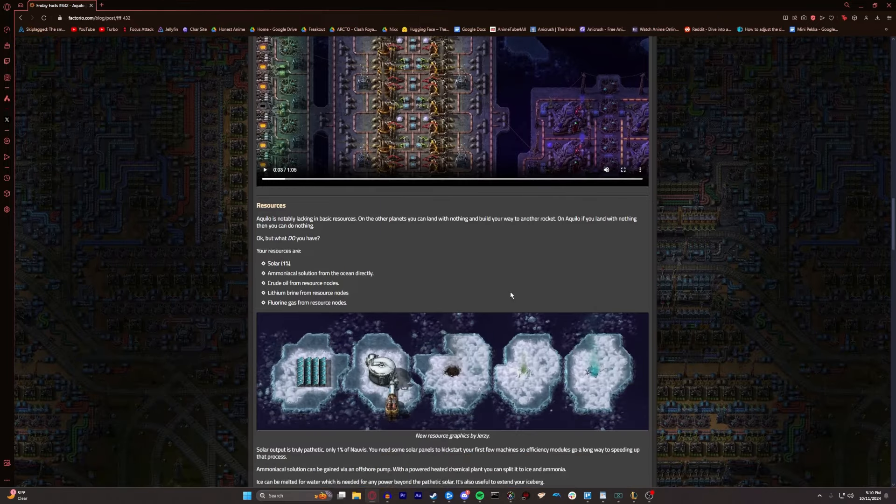
{"action": "mouse_move", "coordinate": [521, 283]}
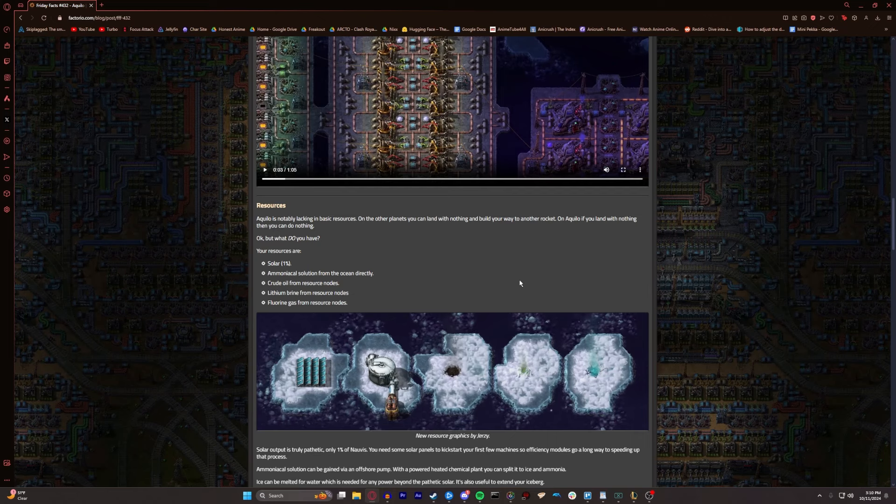
{"action": "mouse_move", "coordinate": [525, 280]}
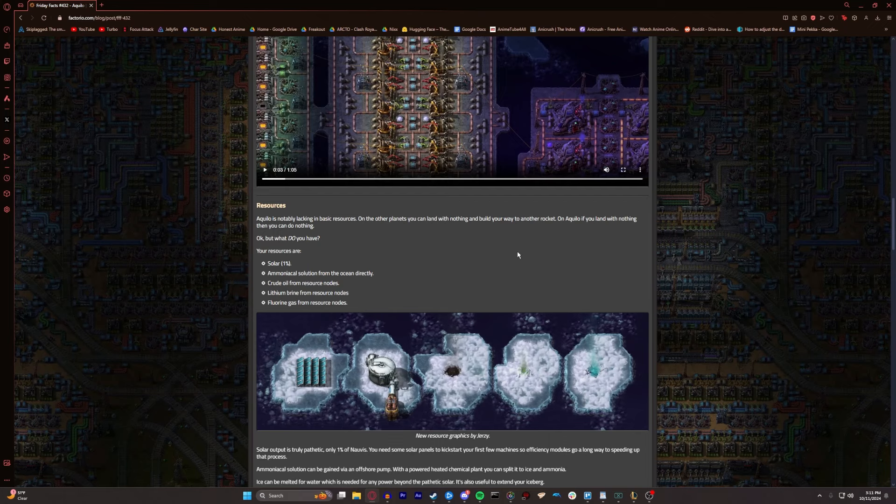
{"action": "mouse_move", "coordinate": [517, 243]}
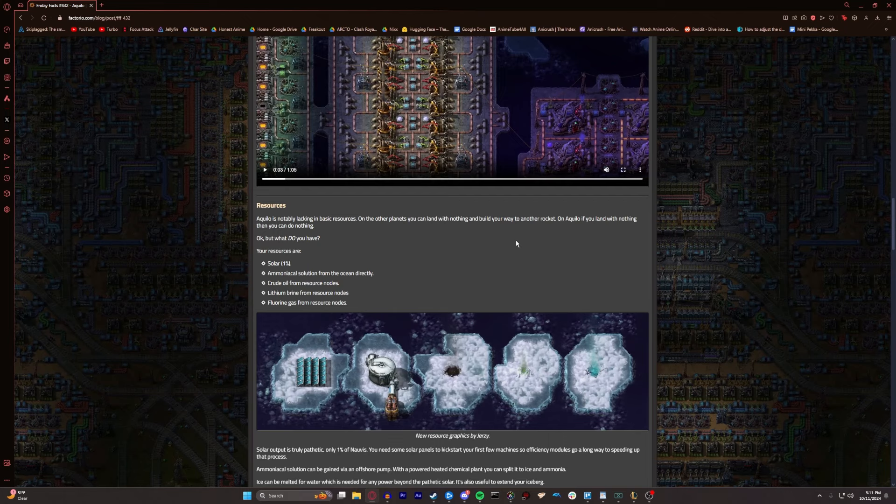
{"action": "scroll", "scroll_direction": "down", "scroll_amount": 3}
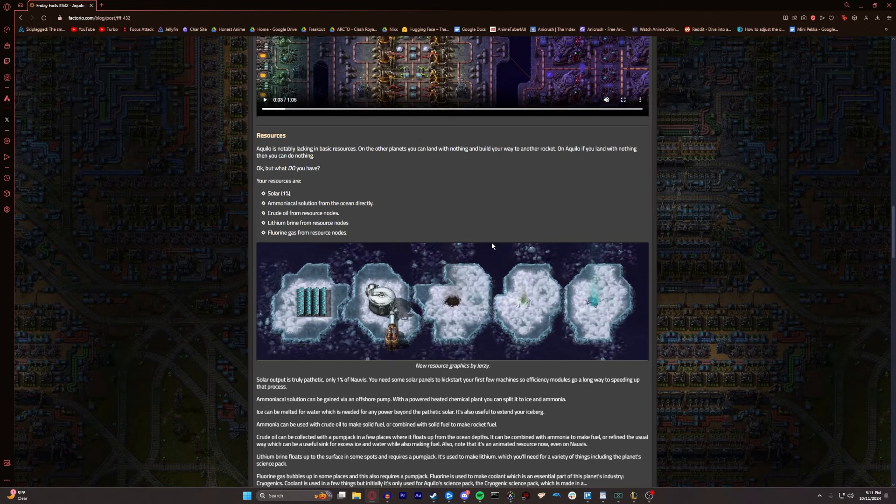
{"action": "mouse_move", "coordinate": [483, 219]}
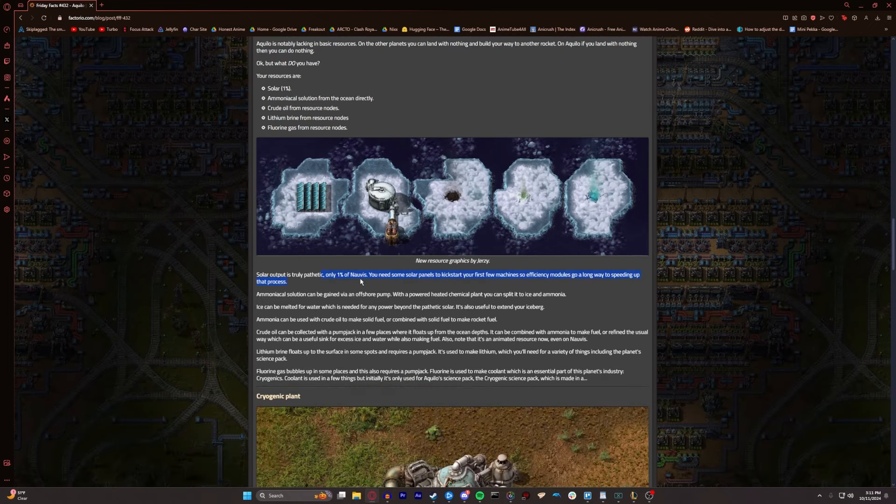
Clear the solar paragraph highlight and reach the Cryogenic plant heading and image
{"action": "left_click", "coordinate": [367, 281]}
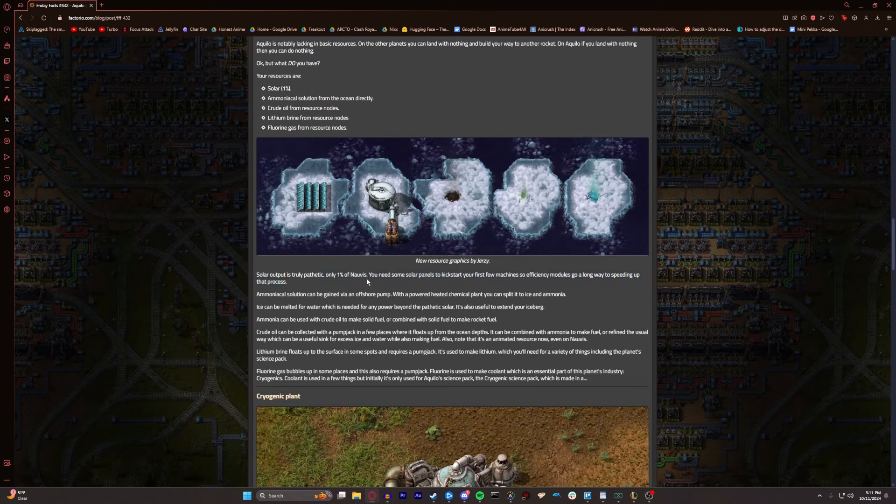
{"action": "mouse_move", "coordinate": [414, 269]}
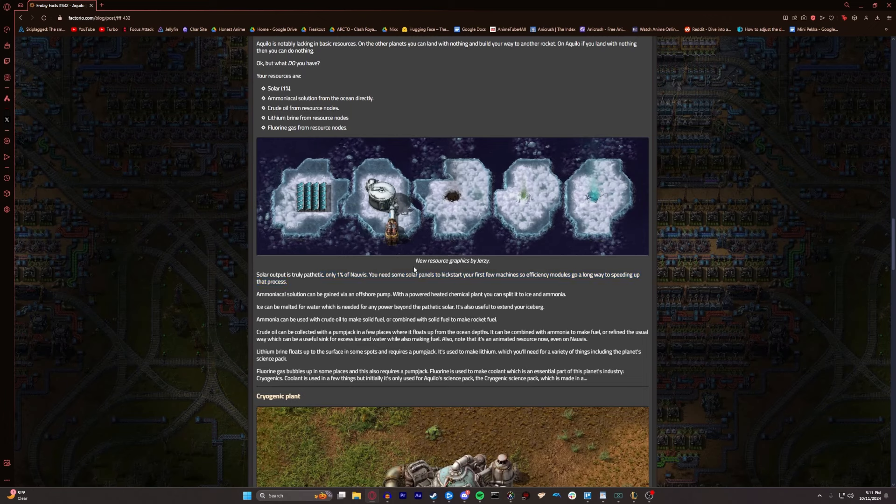
{"action": "scroll", "scroll_direction": "down", "scroll_amount": 3}
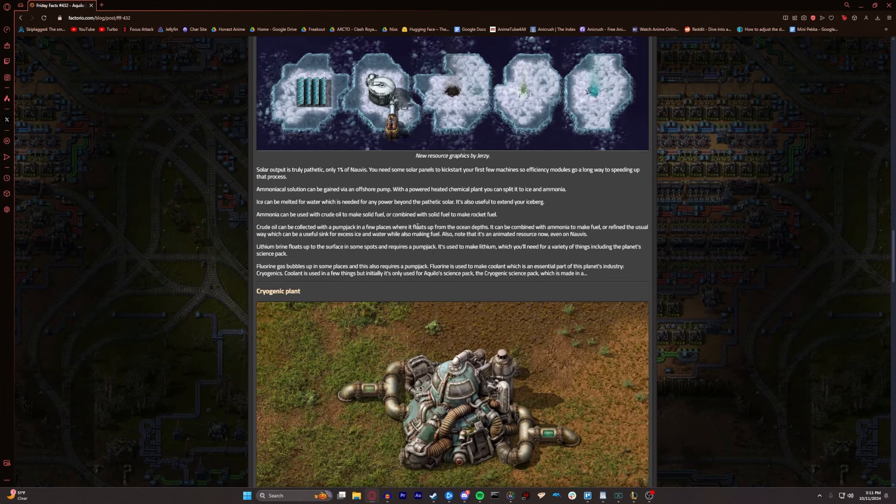
Reach the Cryogenic plant video, play it and watch it fullscreen
{"action": "scroll", "scroll_direction": "down", "scroll_amount": 3}
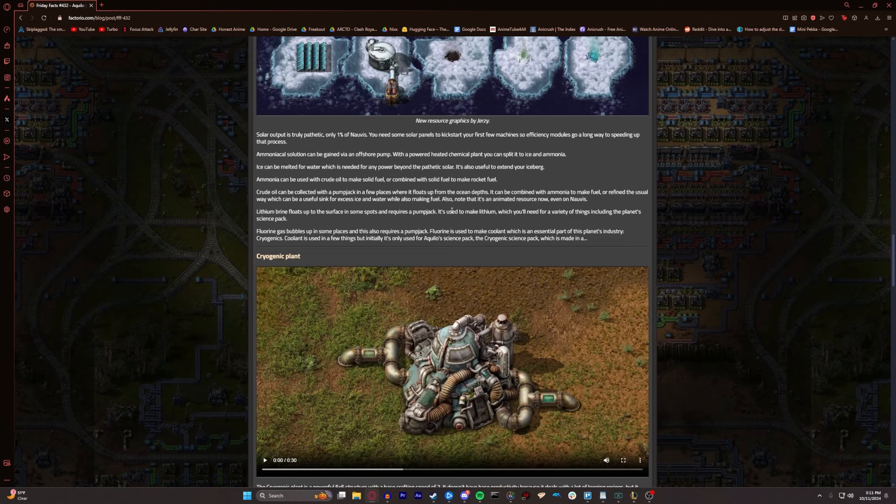
{"action": "mouse_move", "coordinate": [579, 179]}
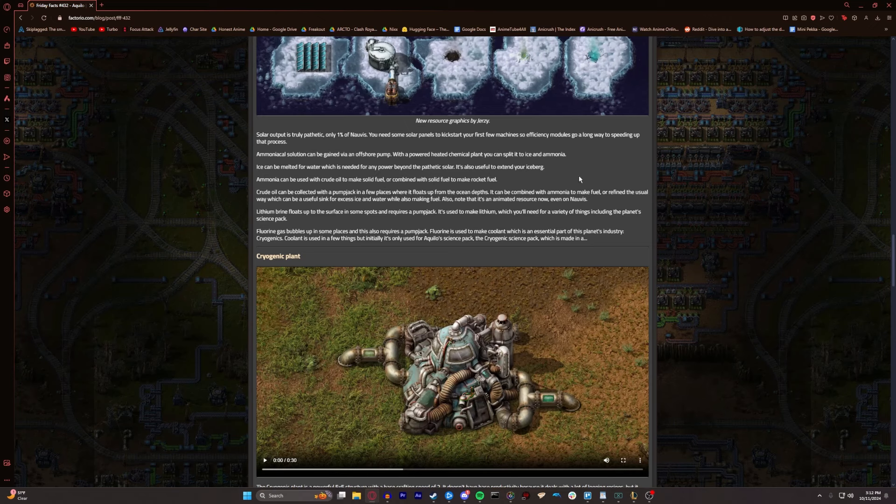
{"action": "mouse_move", "coordinate": [870, 210]}
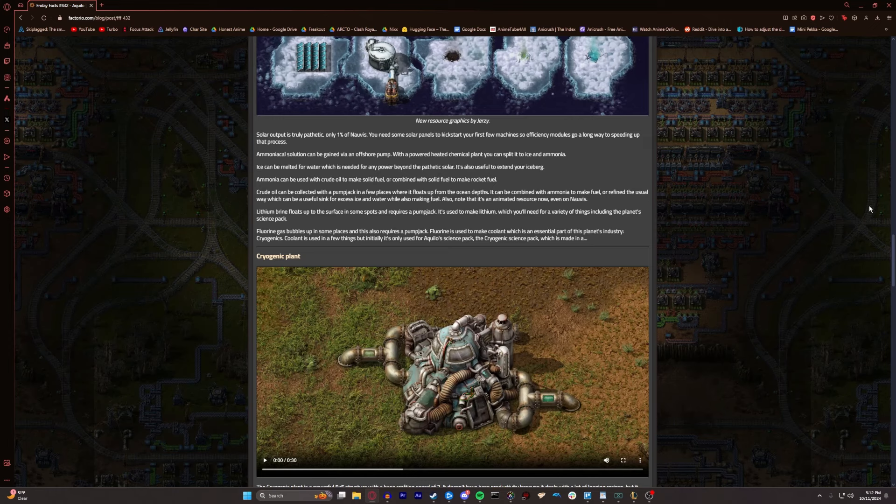
{"action": "mouse_move", "coordinate": [395, 205]}
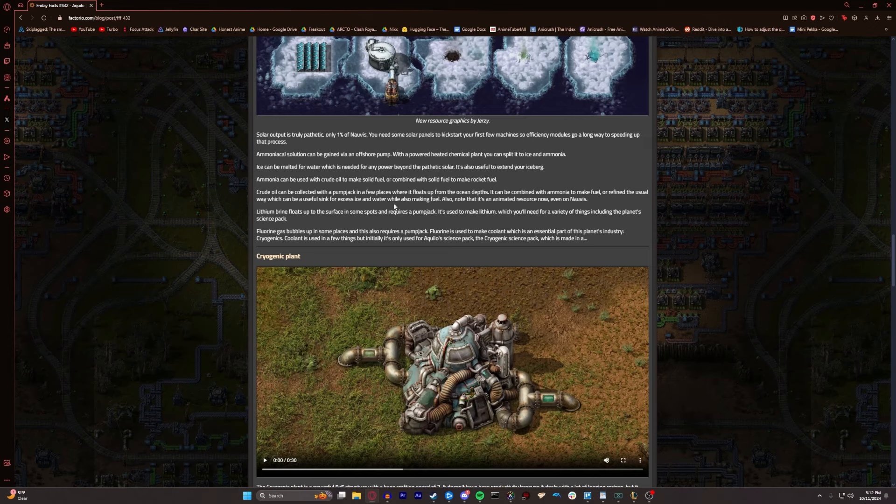
{"action": "mouse_move", "coordinate": [382, 208]}
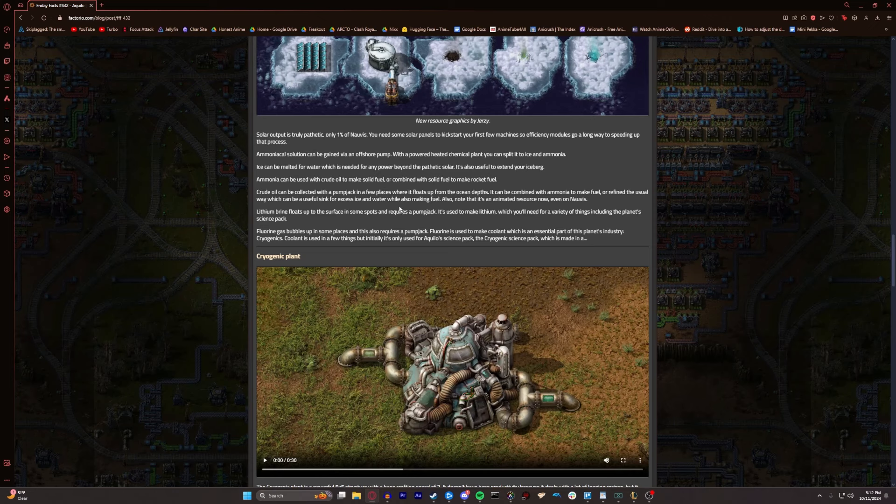
{"action": "mouse_move", "coordinate": [397, 210]}
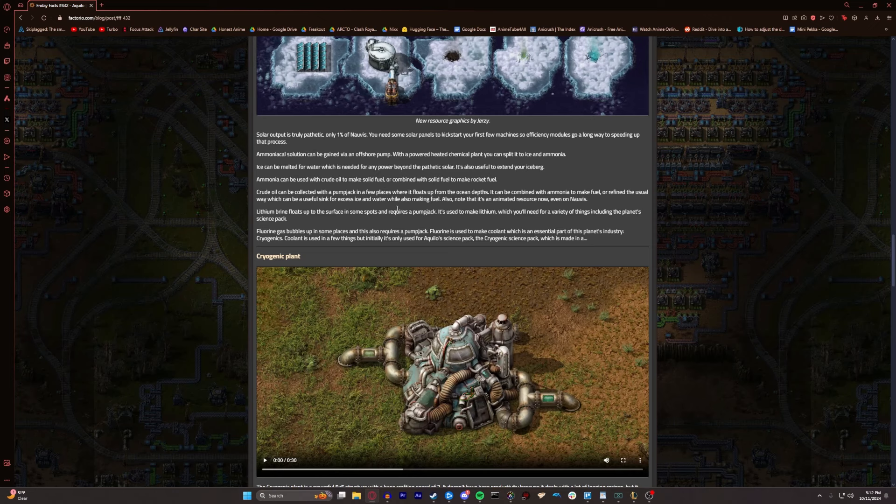
{"action": "scroll", "scroll_direction": "up", "scroll_amount": 3}
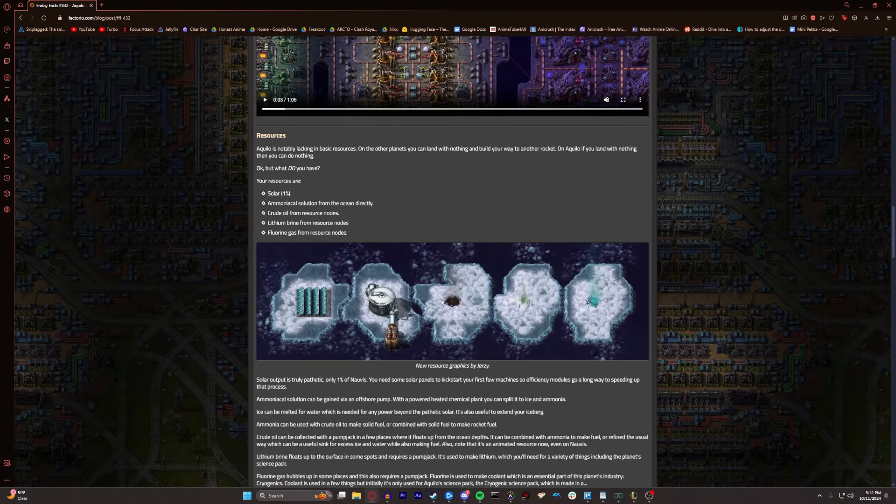
{"action": "scroll", "scroll_direction": "down", "scroll_amount": 3}
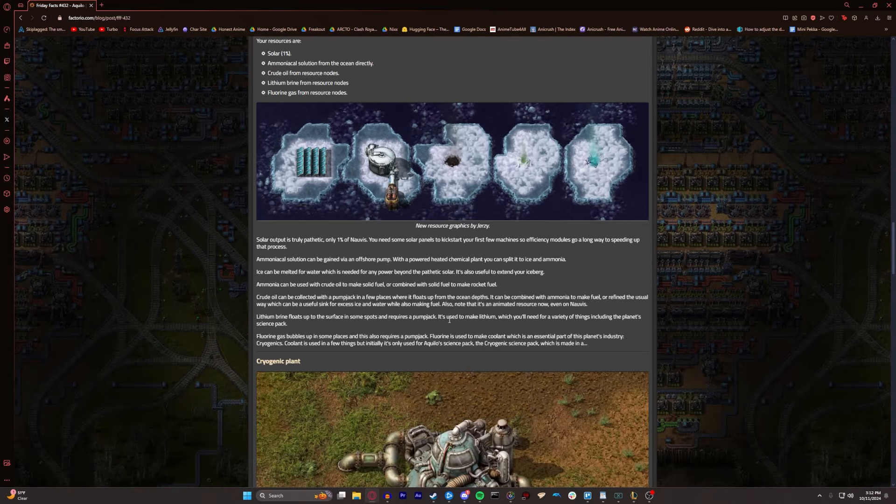
{"action": "scroll", "scroll_direction": "down", "scroll_amount": 3}
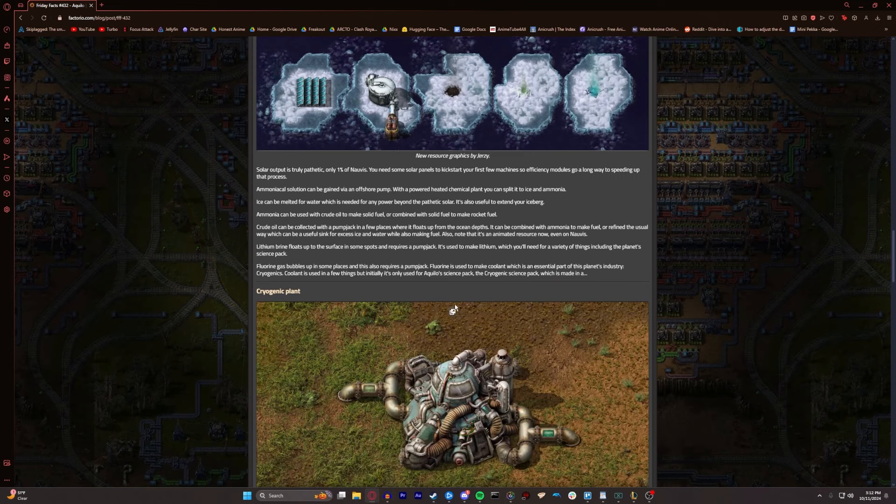
{"action": "mouse_move", "coordinate": [449, 264]}
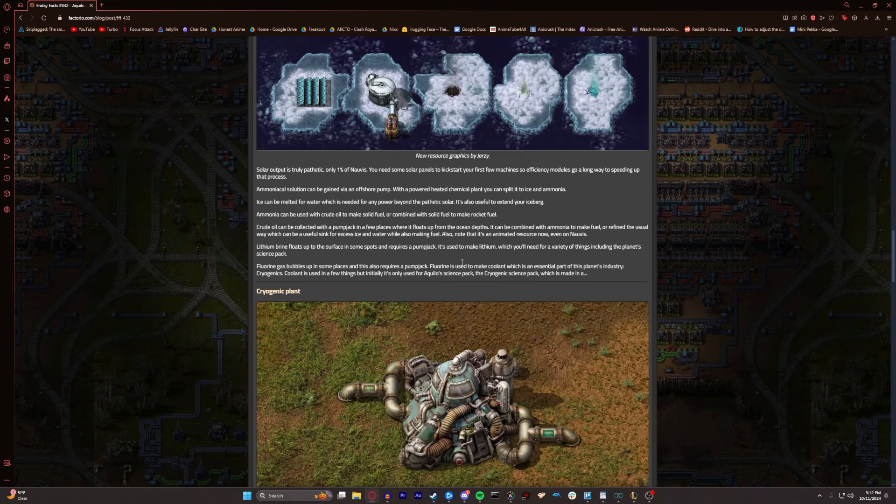
{"action": "mouse_move", "coordinate": [463, 261]}
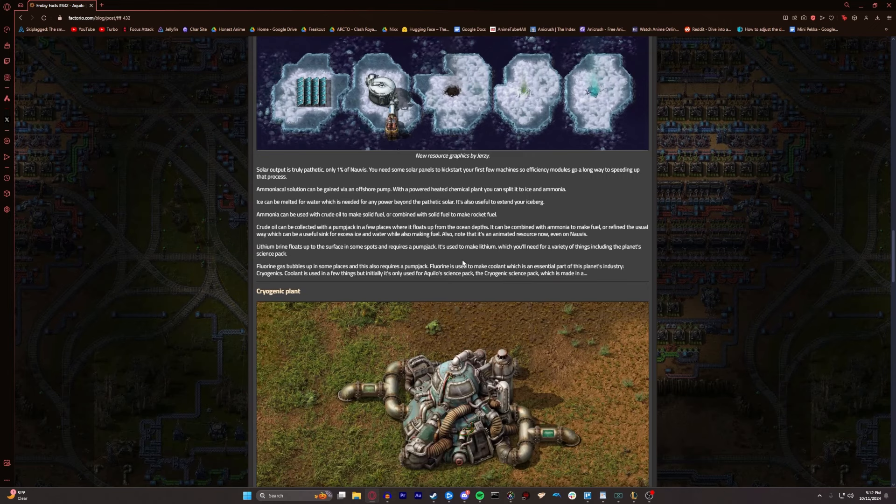
{"action": "scroll", "scroll_direction": "down", "scroll_amount": 3}
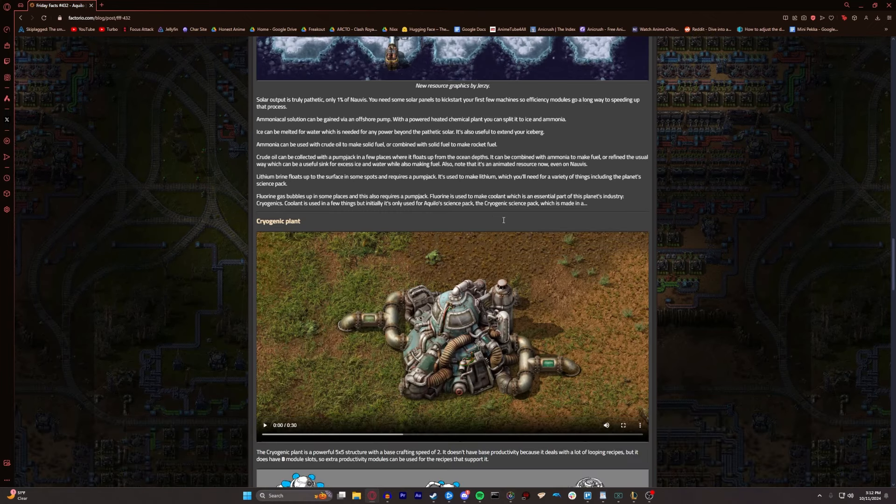
{"action": "mouse_move", "coordinate": [510, 214]}
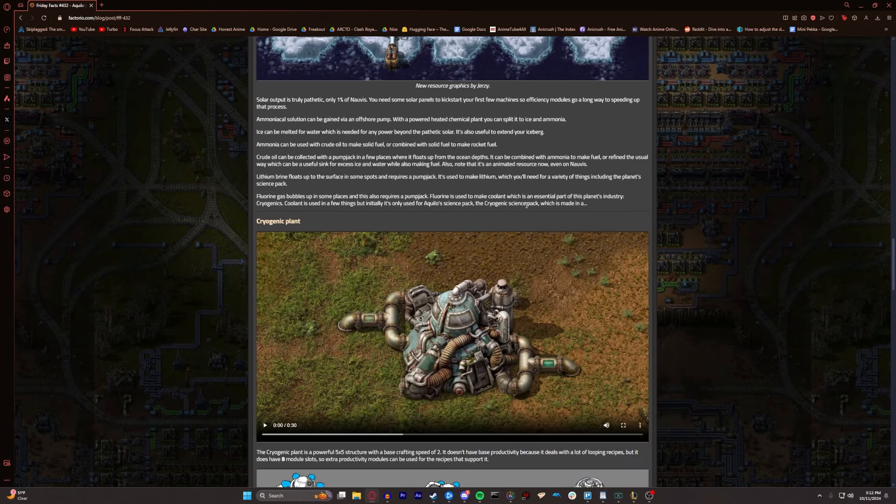
{"action": "mouse_move", "coordinate": [610, 208]}
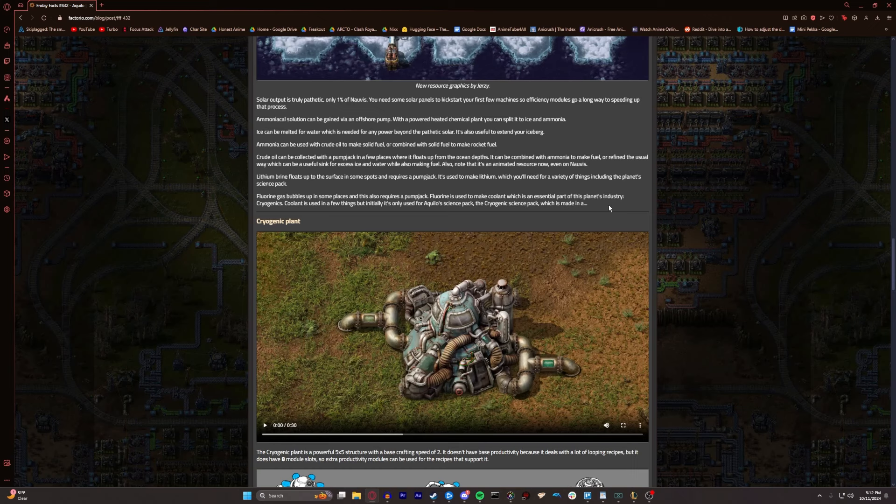
{"action": "mouse_move", "coordinate": [515, 188]}
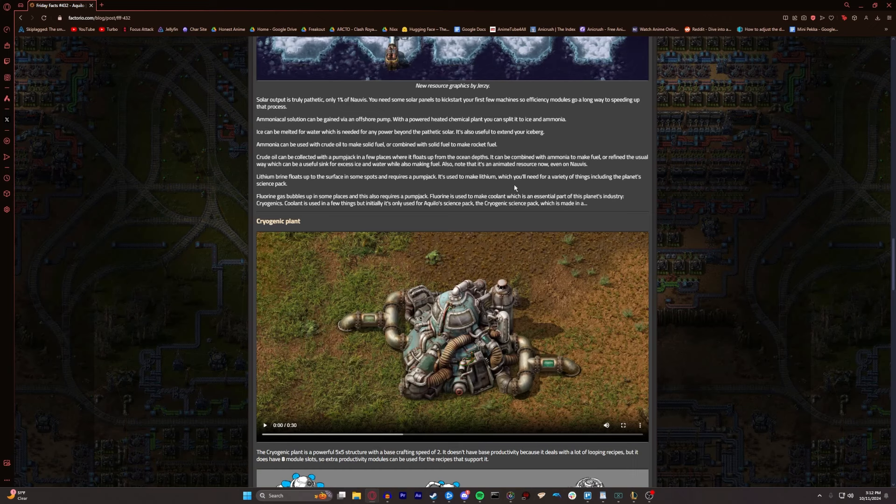
{"action": "mouse_move", "coordinate": [565, 231]}
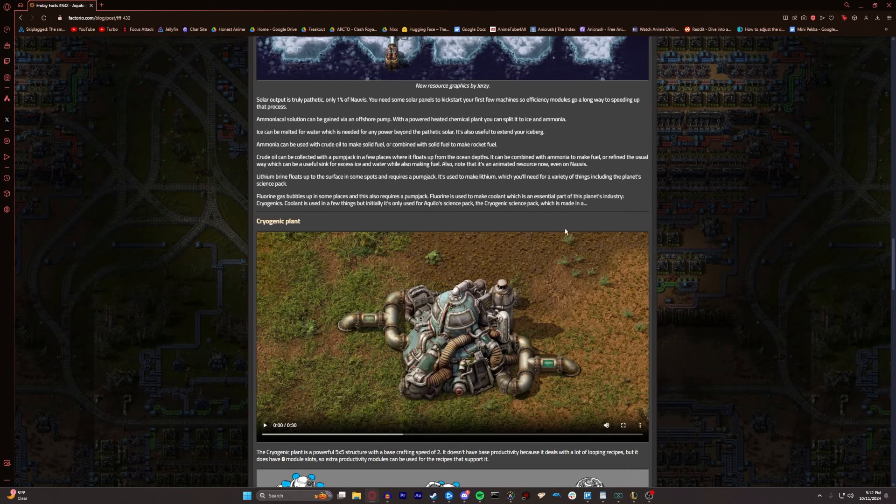
{"action": "mouse_move", "coordinate": [527, 211]}
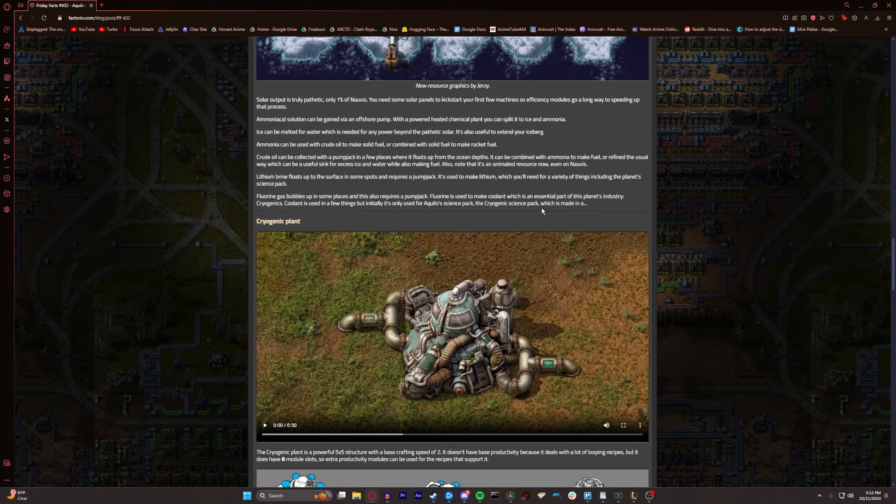
{"action": "scroll", "scroll_direction": "down", "scroll_amount": 3}
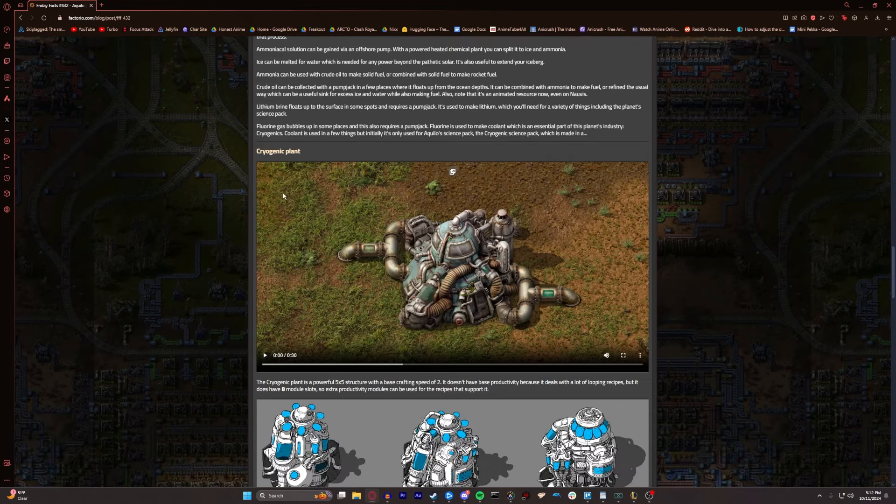
{"action": "left_click", "coordinate": [264, 355]}
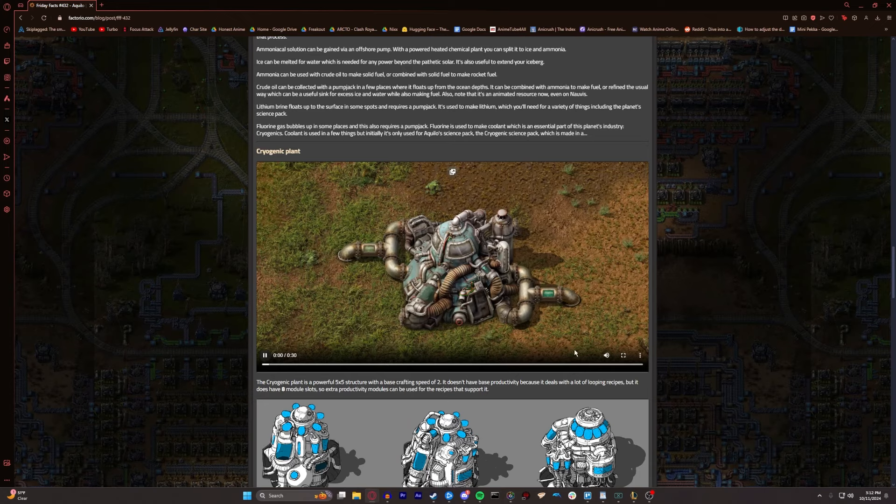
{"action": "mouse_move", "coordinate": [622, 361]}
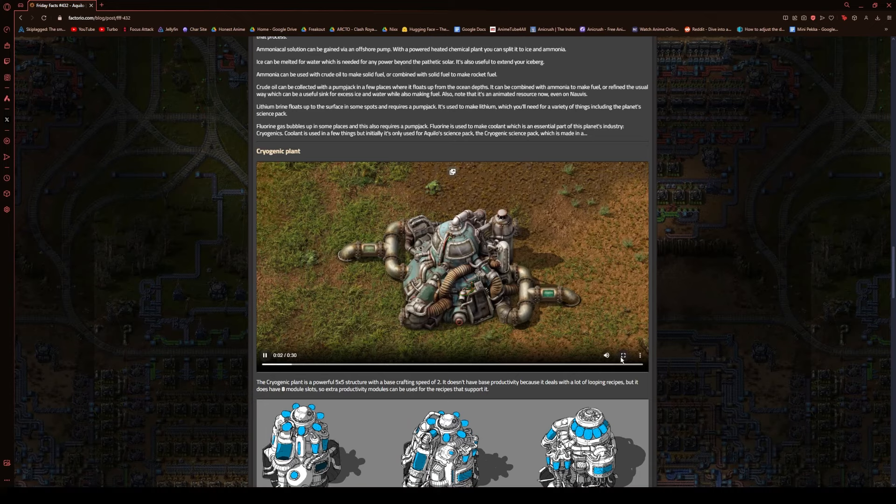
{"action": "left_click", "coordinate": [624, 355]}
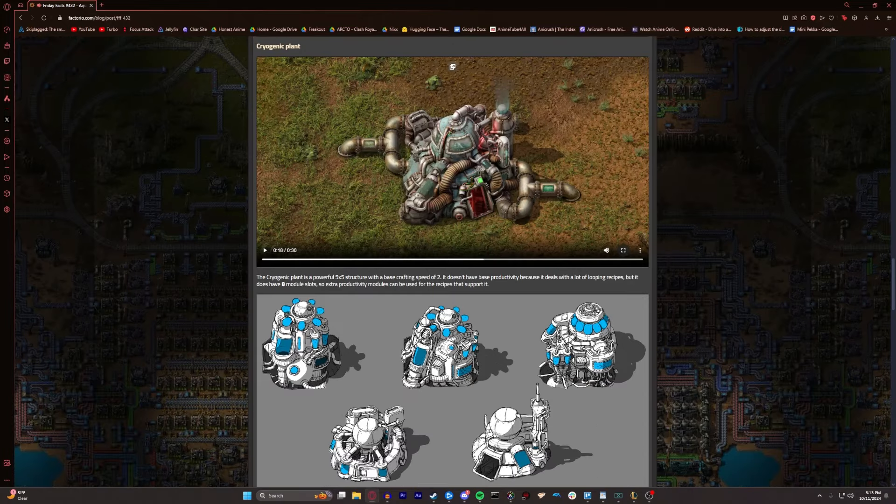
{"action": "scroll", "scroll_direction": "down", "scroll_amount": 3}
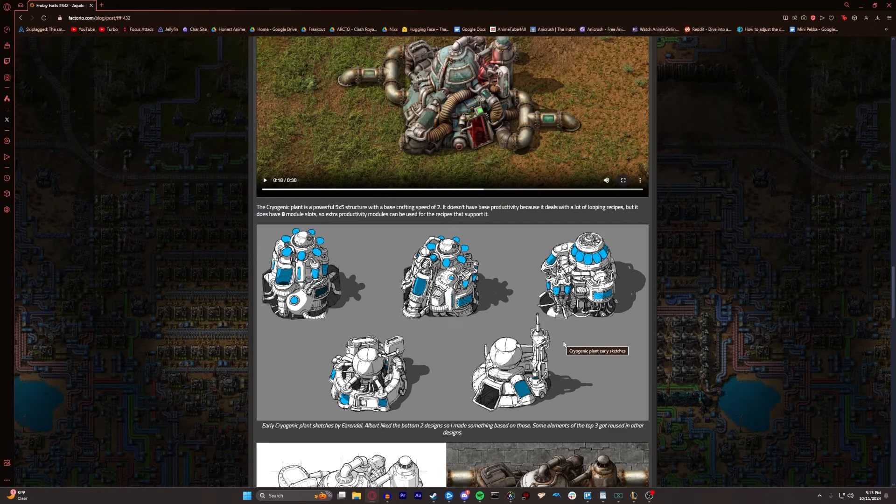
{"action": "scroll", "scroll_direction": "down", "scroll_amount": 3}
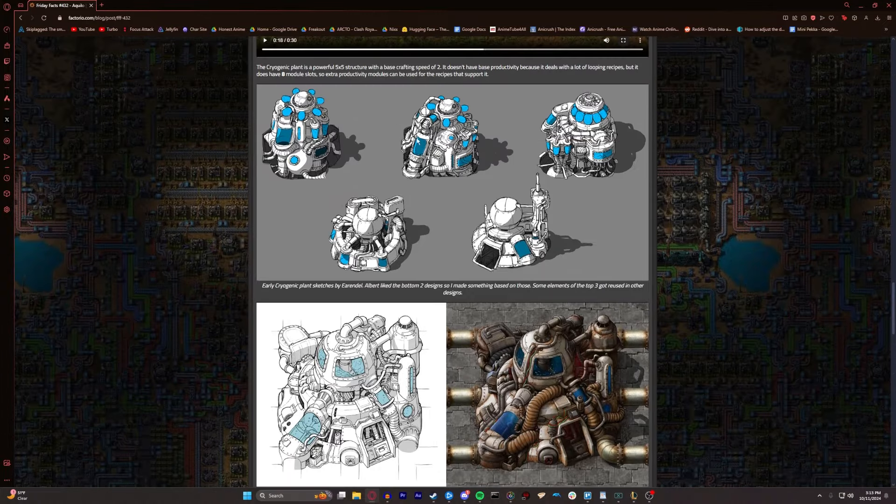
{"action": "mouse_move", "coordinate": [413, 232]}
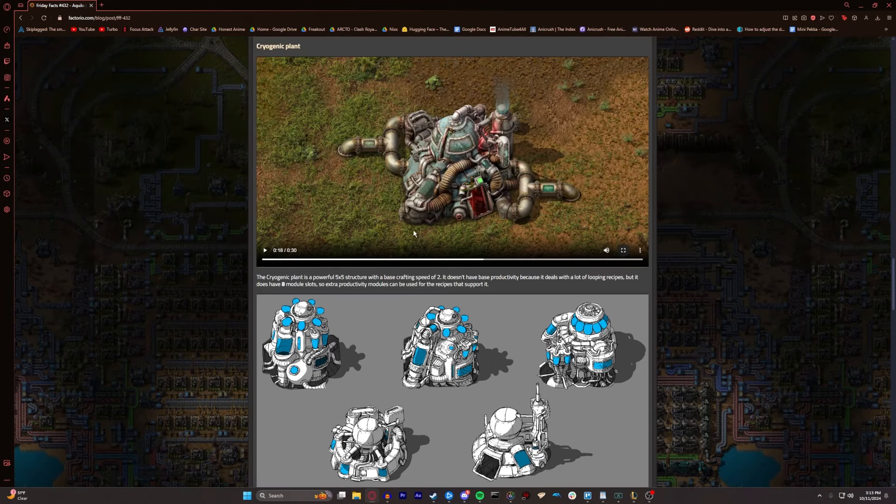
{"action": "scroll", "scroll_direction": "down", "scroll_amount": 3}
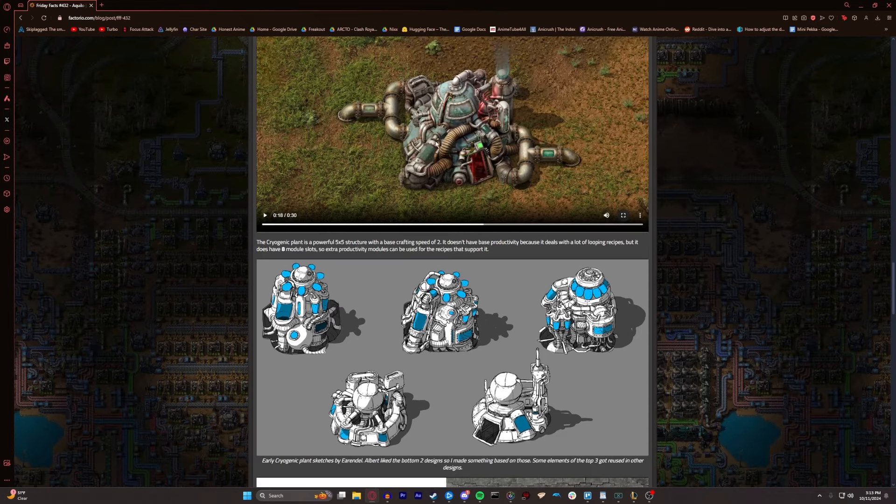
{"action": "mouse_move", "coordinate": [399, 297]}
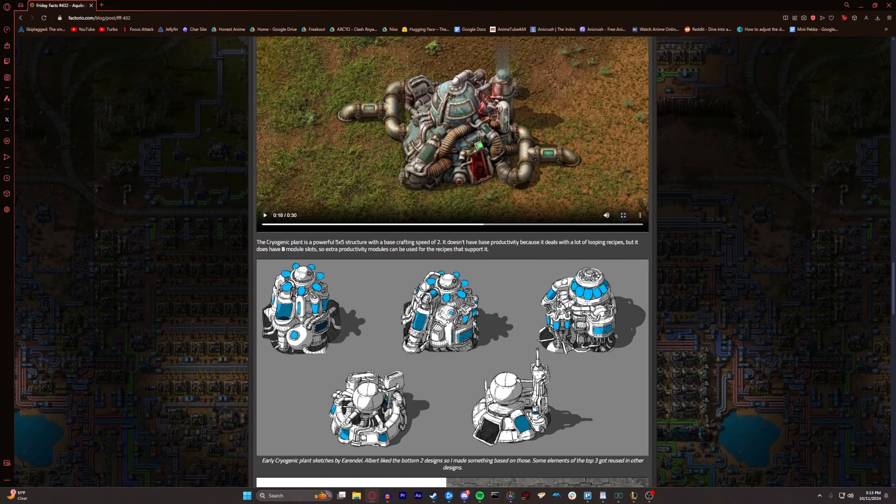
{"action": "mouse_move", "coordinate": [491, 202]}
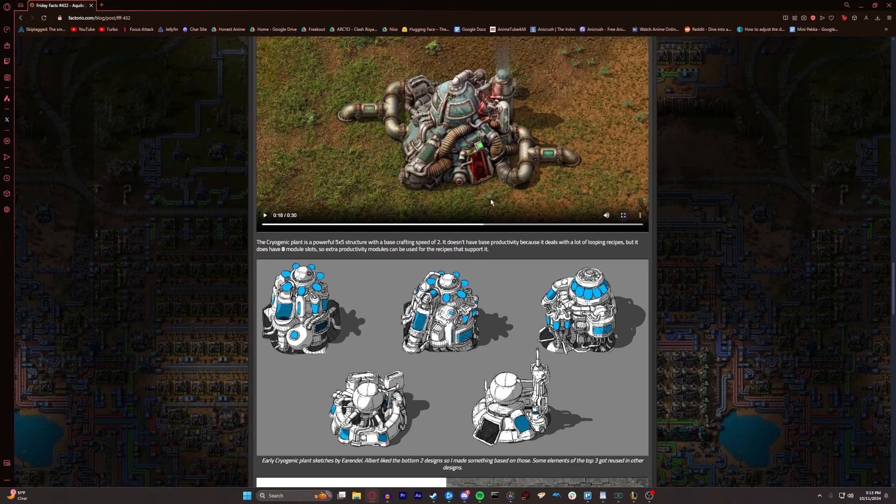
{"action": "mouse_move", "coordinate": [350, 452]}
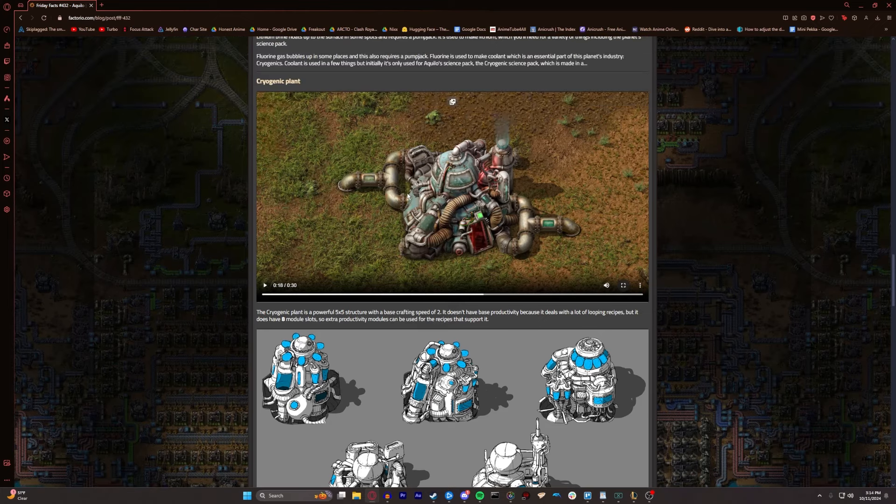
Read past the cryogenic plant art, play its final graphics video, and reach Railgun turret
{"action": "scroll", "scroll_direction": "down", "scroll_amount": 3}
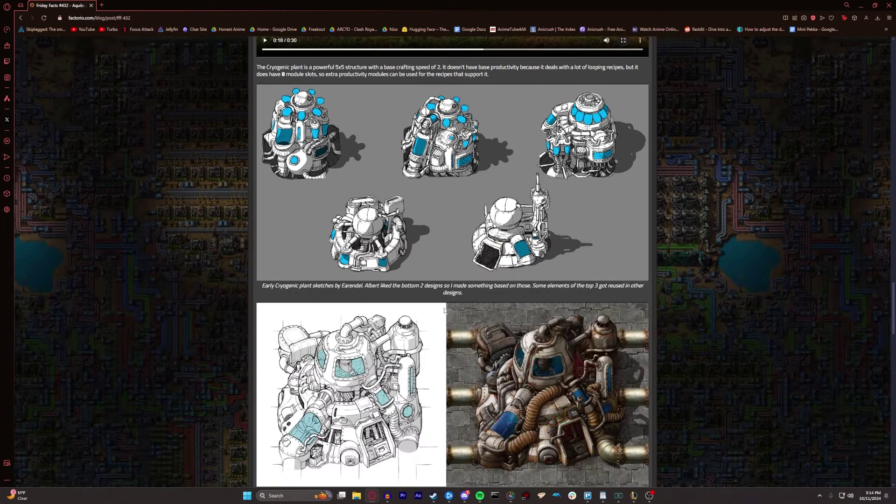
{"action": "scroll", "scroll_direction": "down", "scroll_amount": 3}
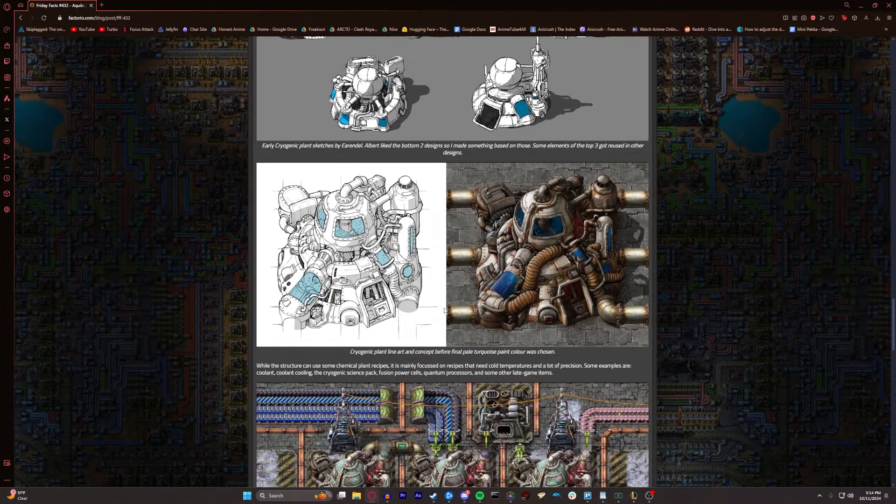
{"action": "mouse_move", "coordinate": [526, 278]}
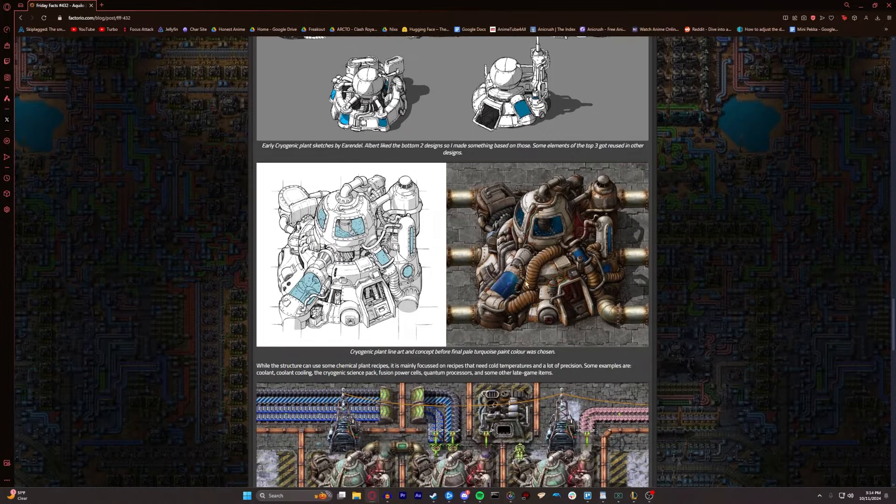
{"action": "scroll", "scroll_direction": "down", "scroll_amount": 3}
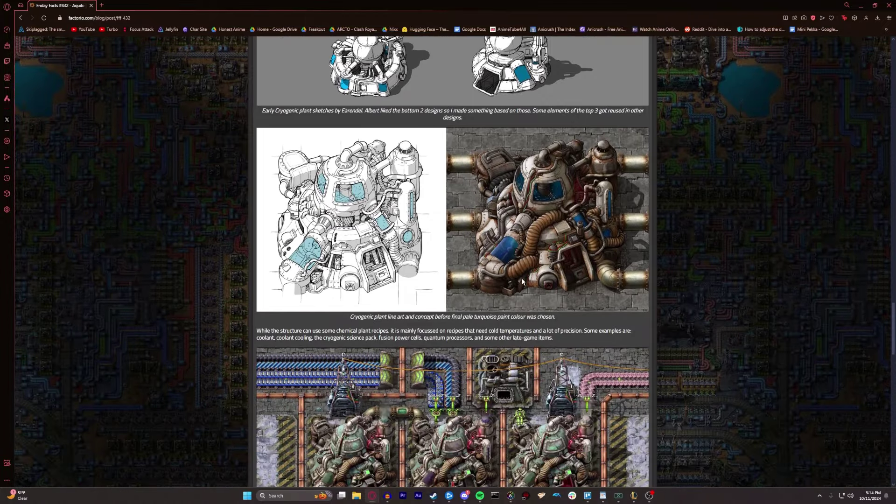
{"action": "scroll", "scroll_direction": "down", "scroll_amount": 3}
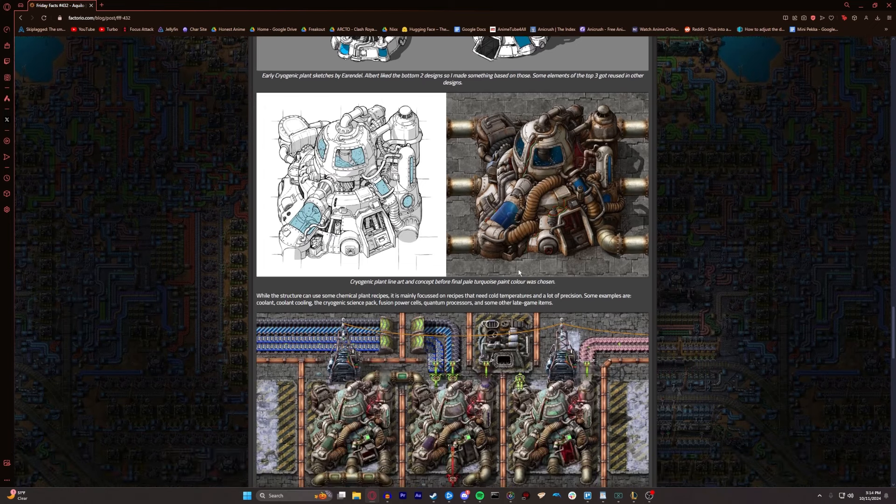
{"action": "mouse_move", "coordinate": [503, 244]}
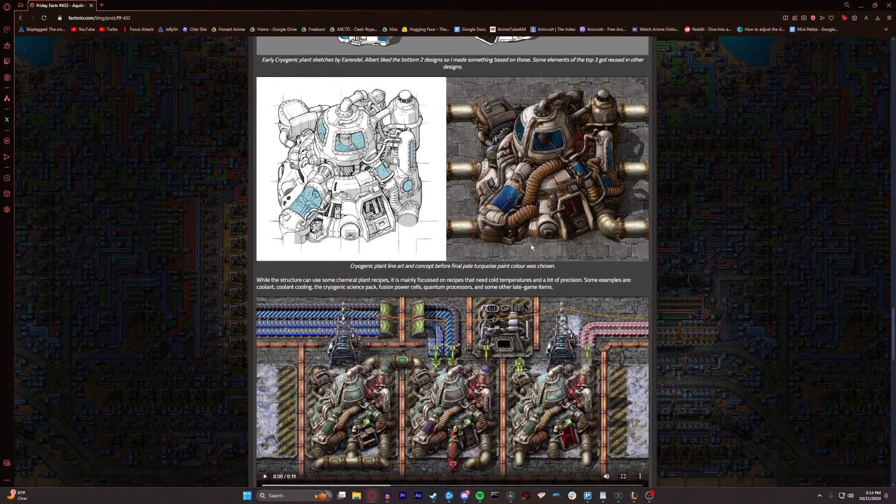
{"action": "scroll", "scroll_direction": "down", "scroll_amount": 3}
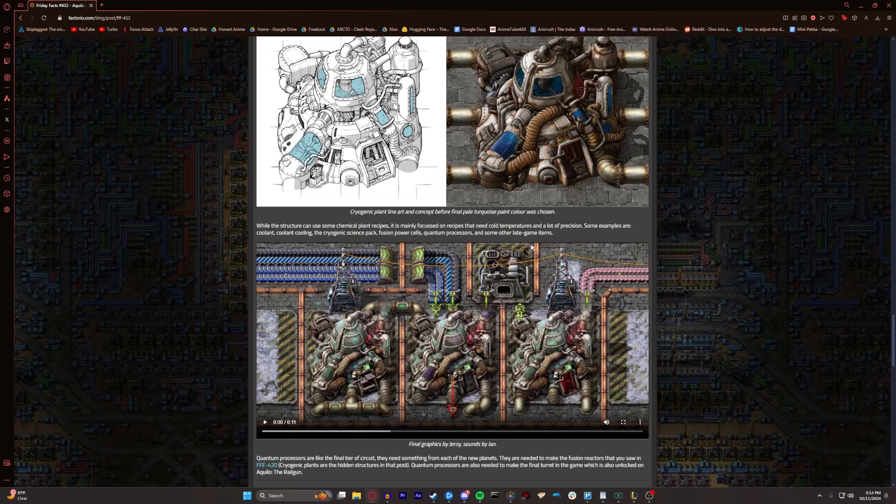
{"action": "scroll", "scroll_direction": "down", "scroll_amount": 3}
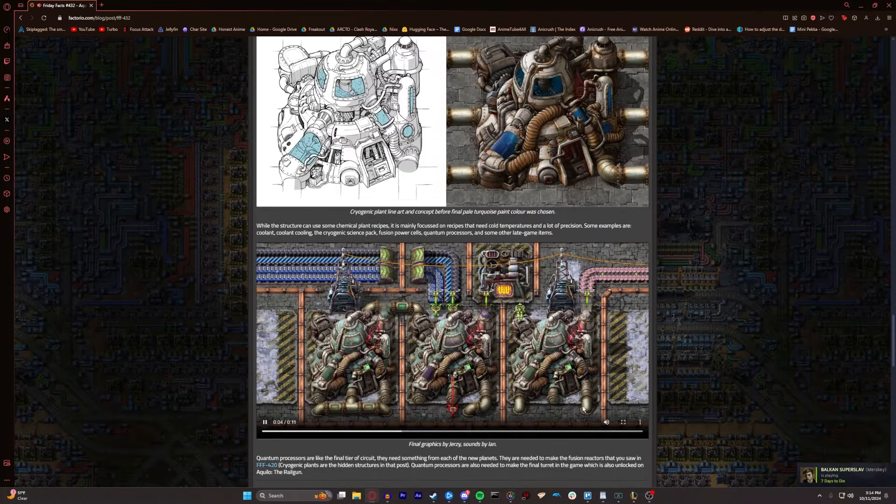
{"action": "left_click", "coordinate": [623, 421]}
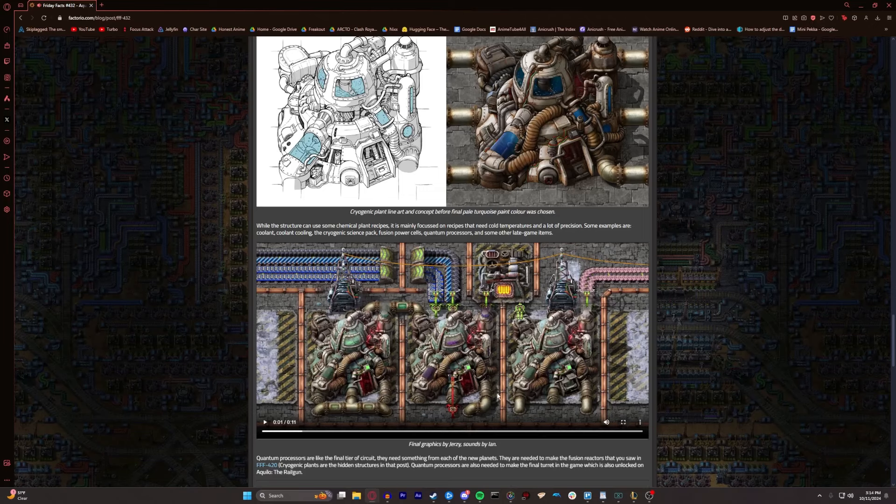
{"action": "scroll", "scroll_direction": "down", "scroll_amount": 3}
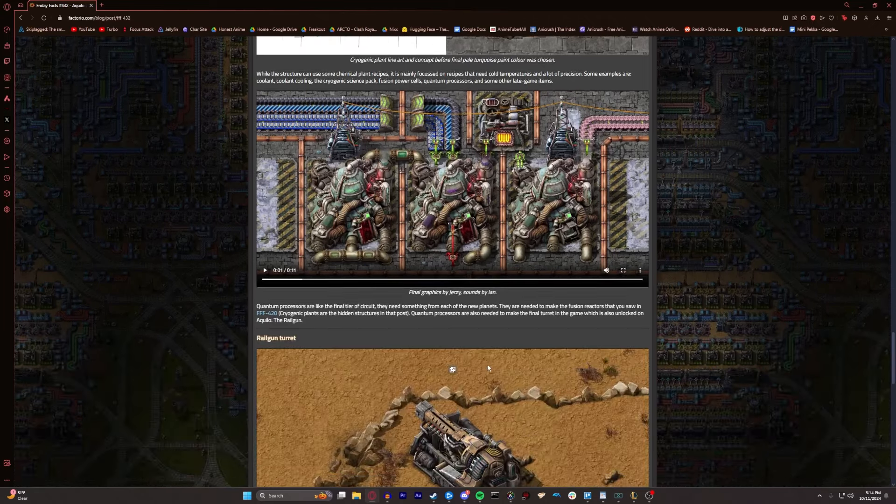
Scroll down to the railgun turret video and start it playing
{"action": "scroll", "scroll_direction": "down", "scroll_amount": 3}
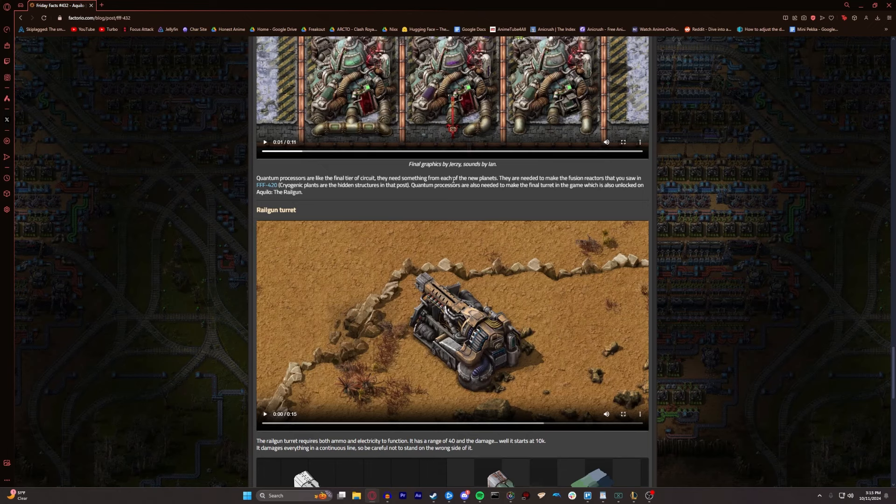
{"action": "scroll", "scroll_direction": "down", "scroll_amount": 3}
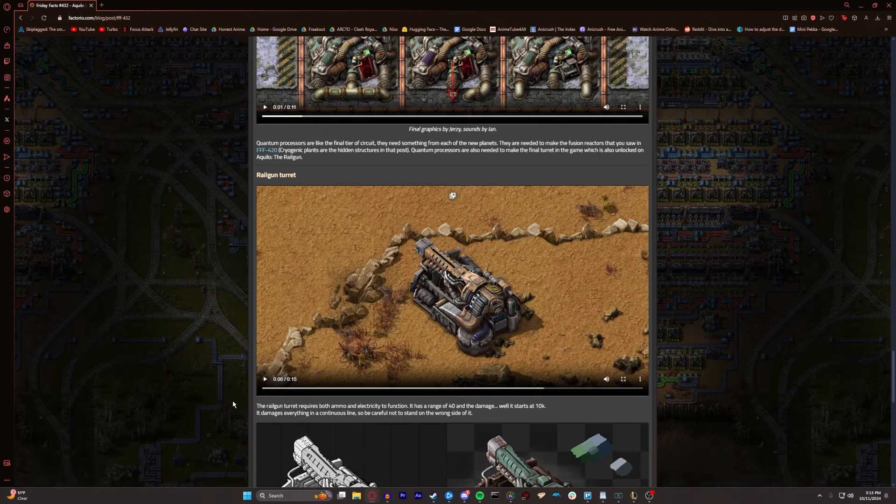
{"action": "left_click", "coordinate": [623, 379]}
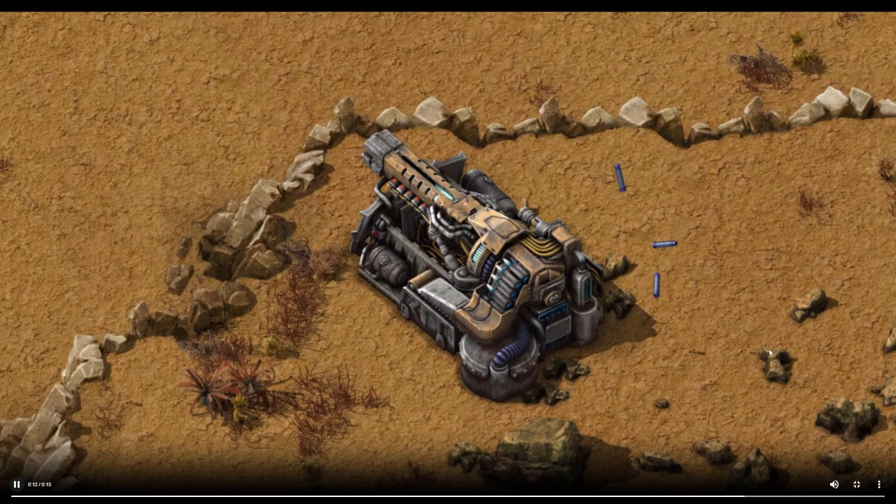
{"action": "mouse_move", "coordinate": [615, 389]}
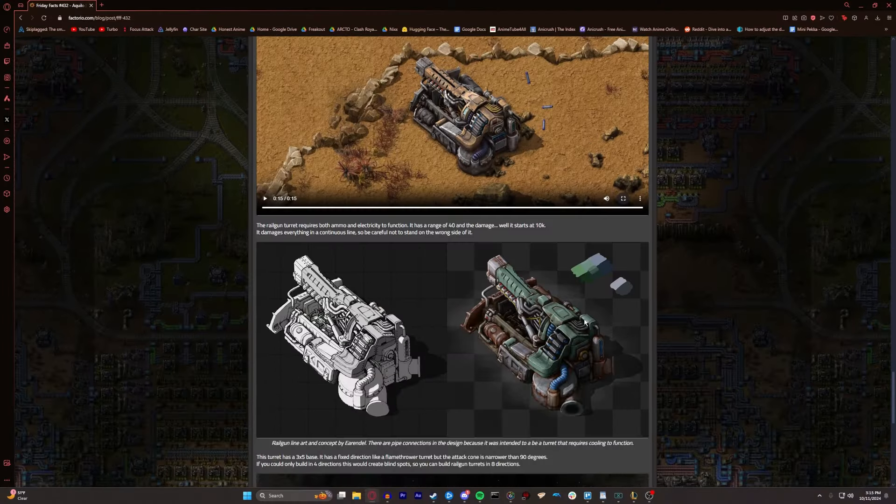
Scroll past the railgun concept art and 3x5 base notes to the space platform turret video
{"action": "scroll", "scroll_direction": "down", "scroll_amount": 3}
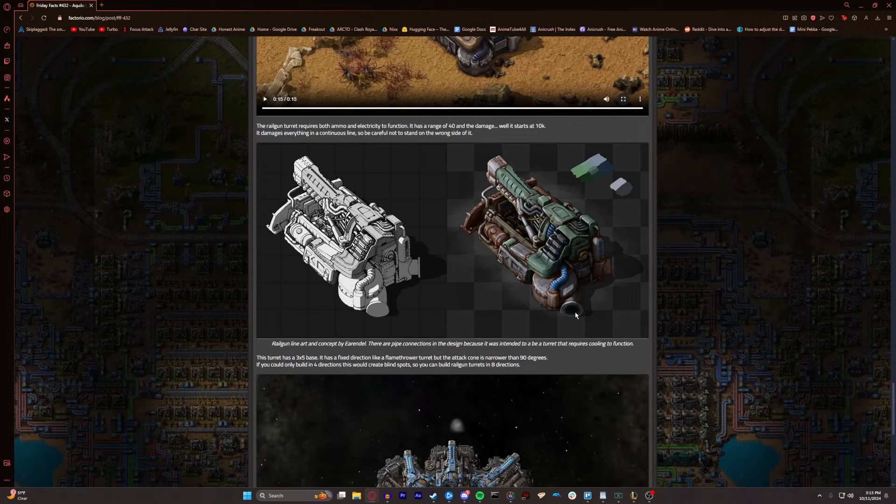
{"action": "mouse_move", "coordinate": [674, 312]}
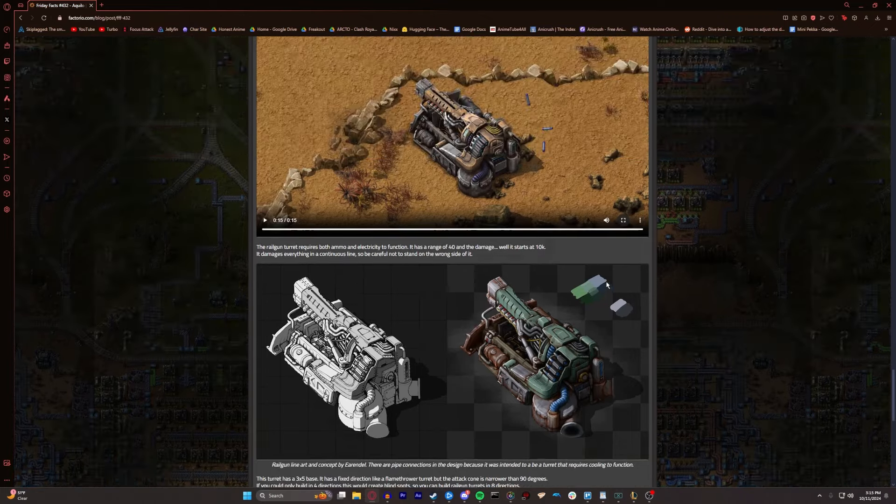
{"action": "scroll", "scroll_direction": "down", "scroll_amount": 3}
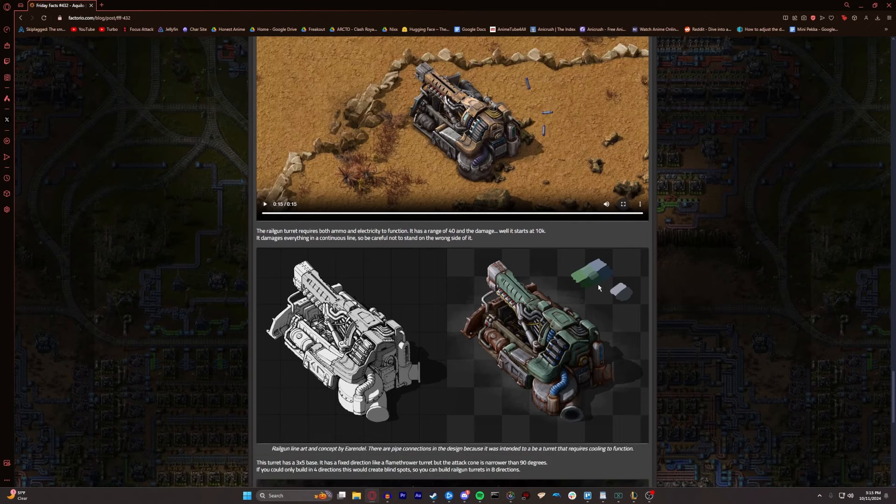
{"action": "mouse_move", "coordinate": [623, 271]}
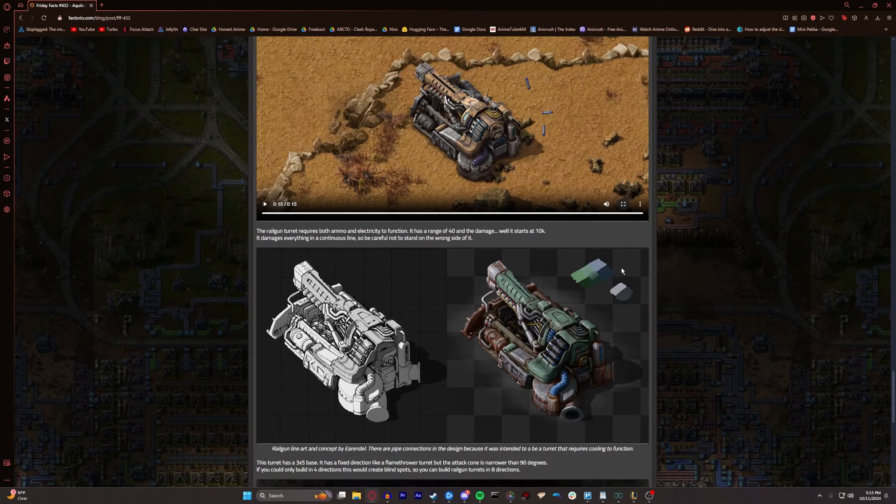
{"action": "mouse_move", "coordinate": [487, 128]}
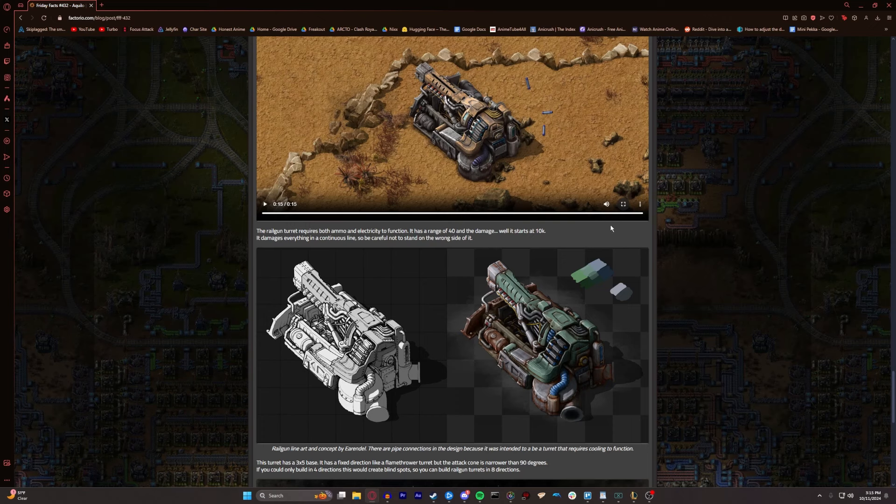
{"action": "mouse_move", "coordinate": [561, 328]}
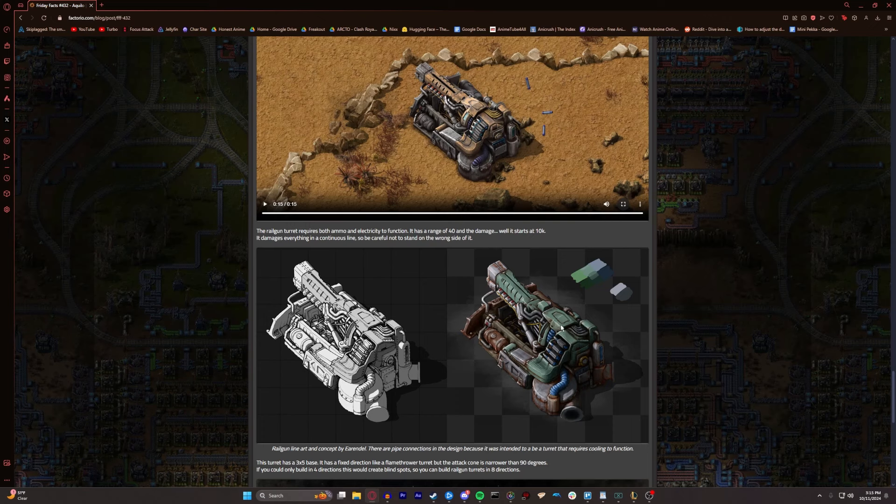
{"action": "mouse_move", "coordinate": [571, 373]}
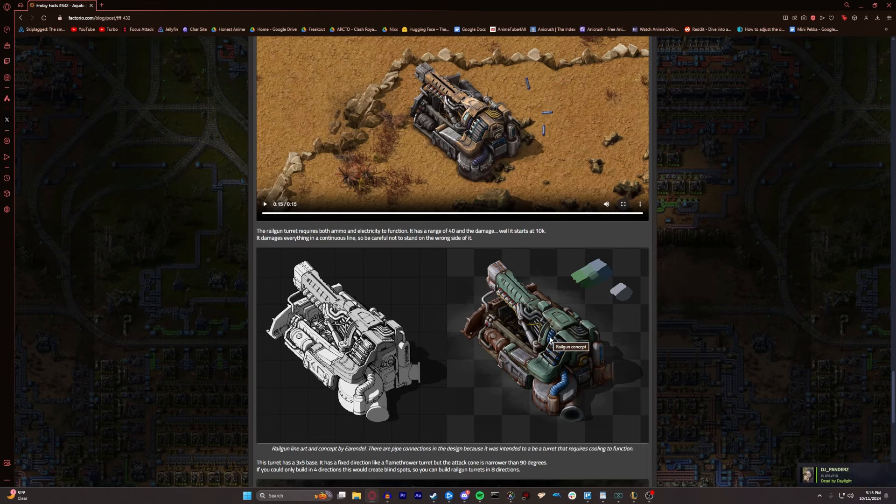
{"action": "scroll", "scroll_direction": "down", "scroll_amount": 3}
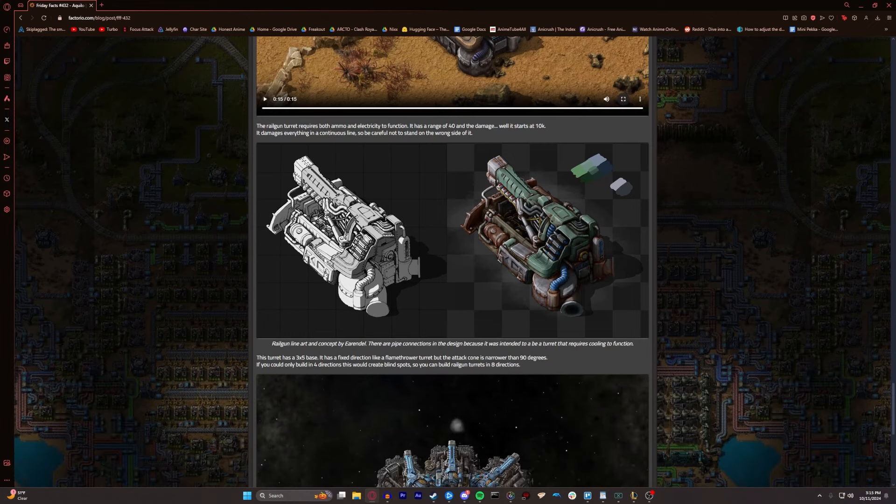
{"action": "scroll", "scroll_direction": "down", "scroll_amount": 3}
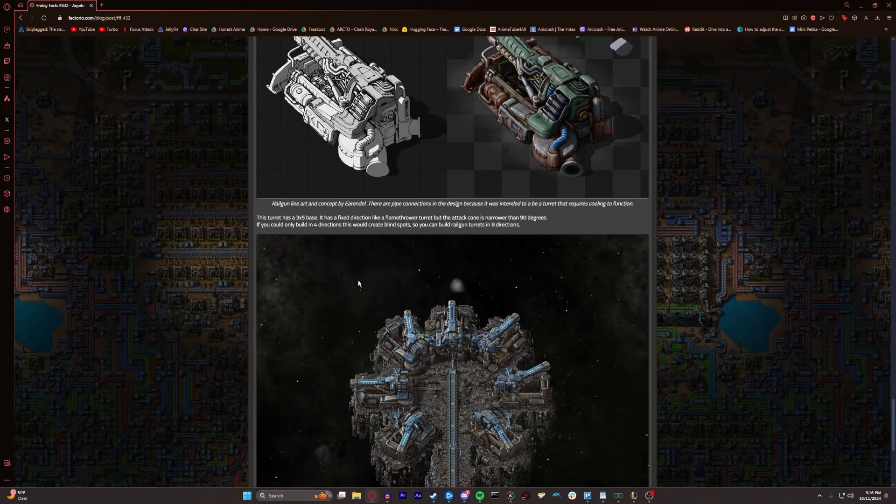
{"action": "mouse_move", "coordinate": [300, 237]}
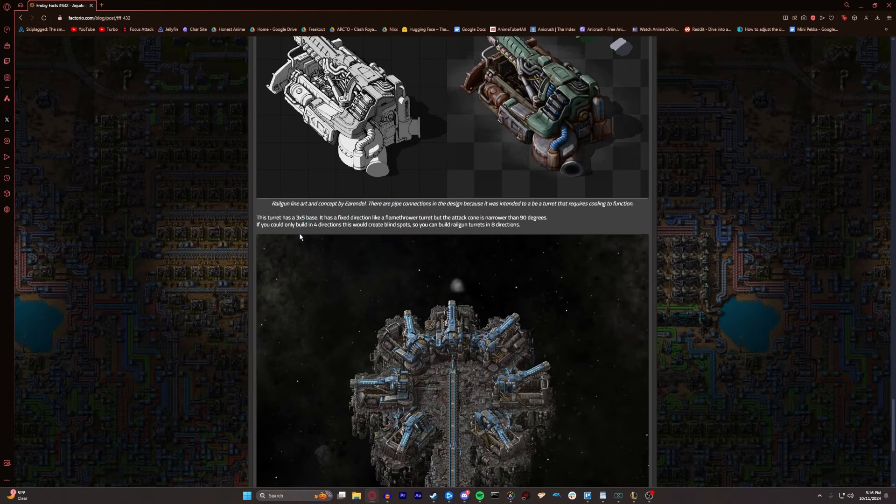
{"action": "mouse_move", "coordinate": [315, 233]}
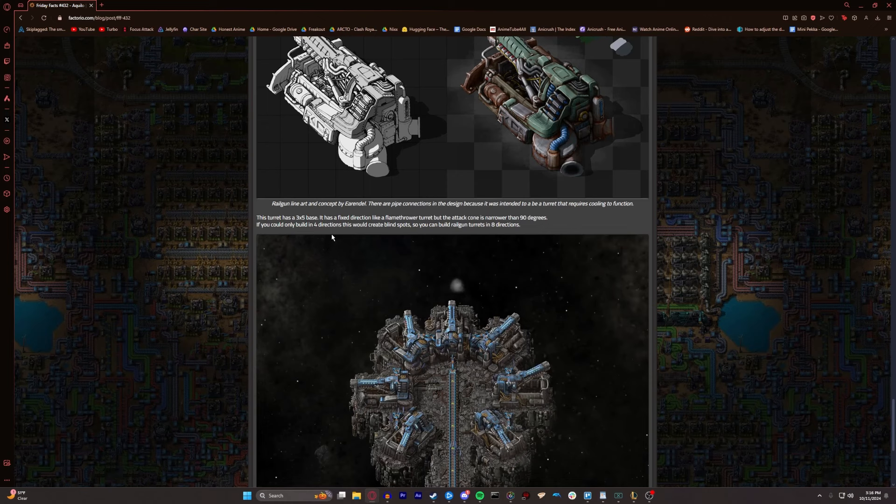
{"action": "mouse_move", "coordinate": [332, 234]}
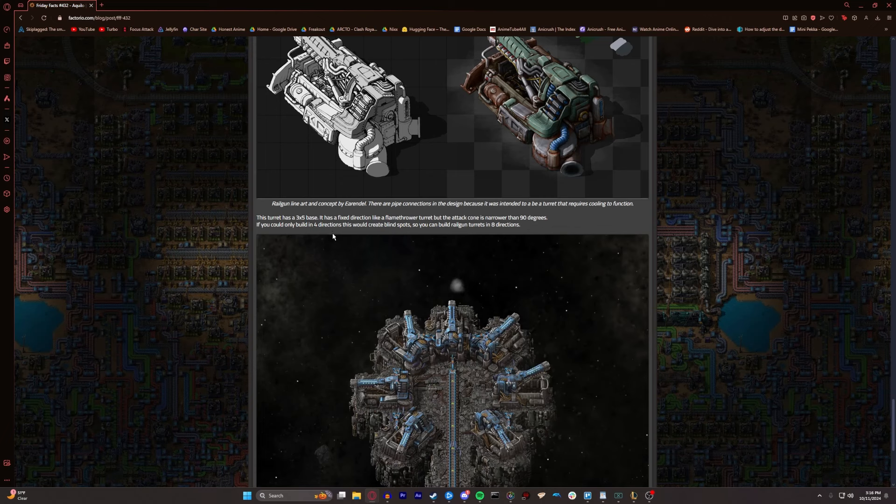
{"action": "mouse_move", "coordinate": [338, 236]}
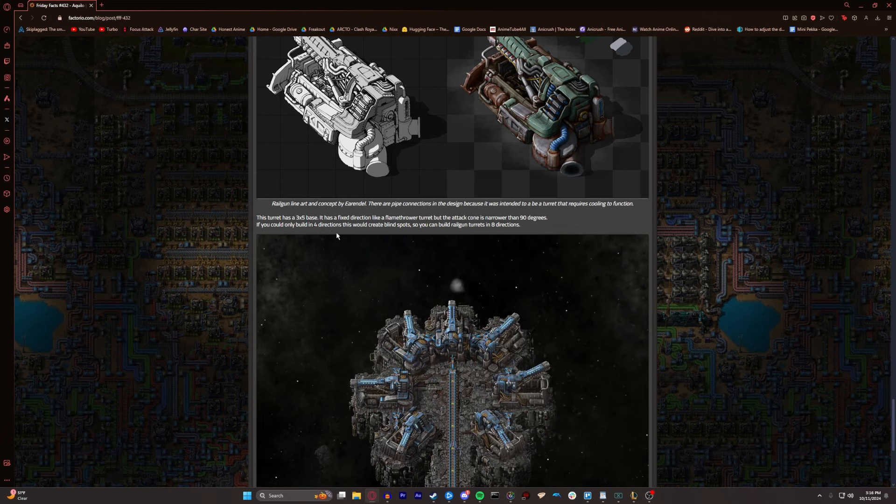
{"action": "mouse_move", "coordinate": [325, 236]}
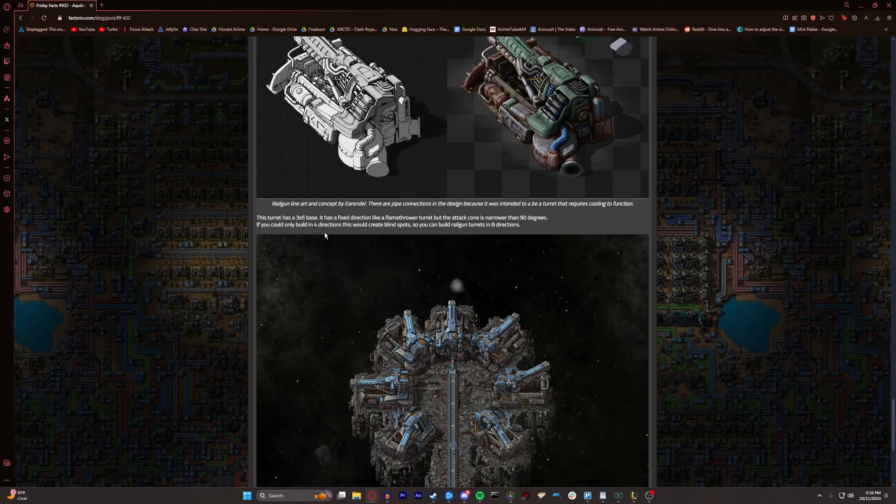
{"action": "mouse_move", "coordinate": [327, 236]}
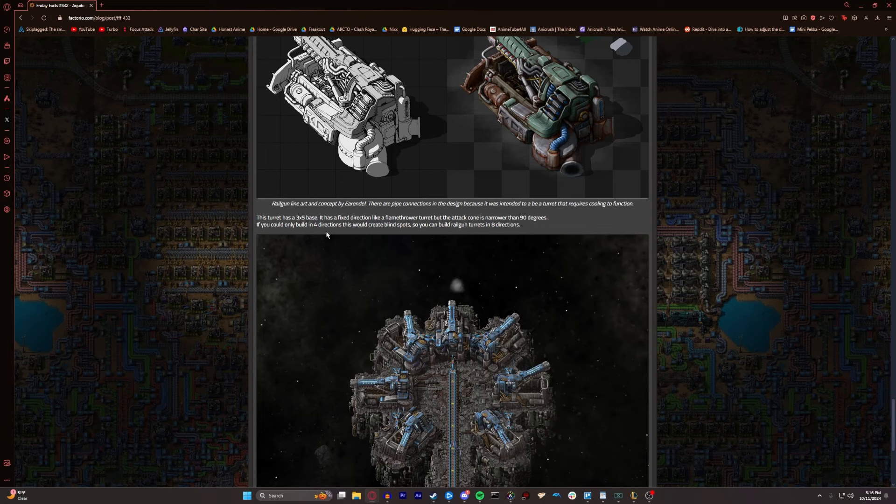
{"action": "mouse_move", "coordinate": [382, 238]}
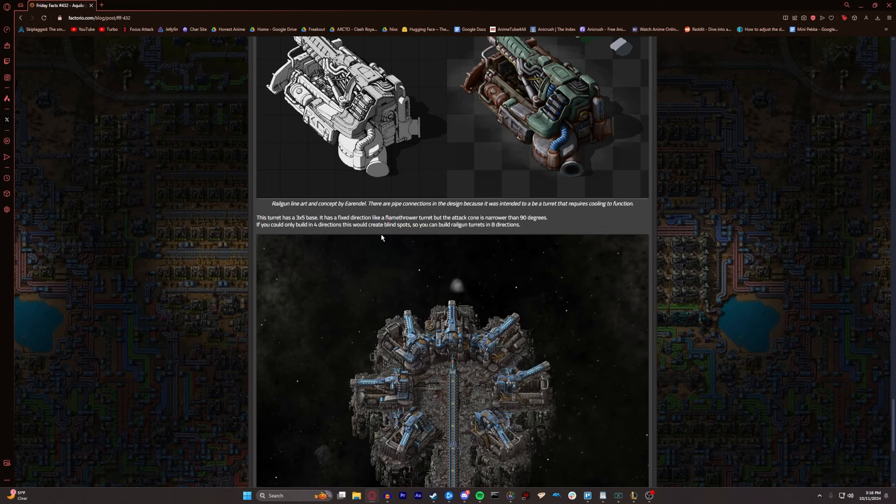
{"action": "mouse_move", "coordinate": [384, 239]}
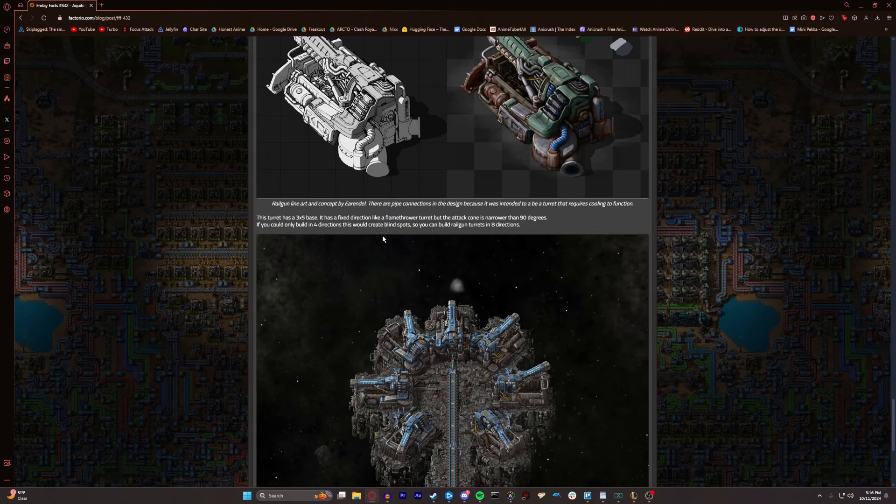
{"action": "scroll", "scroll_direction": "down", "scroll_amount": 3}
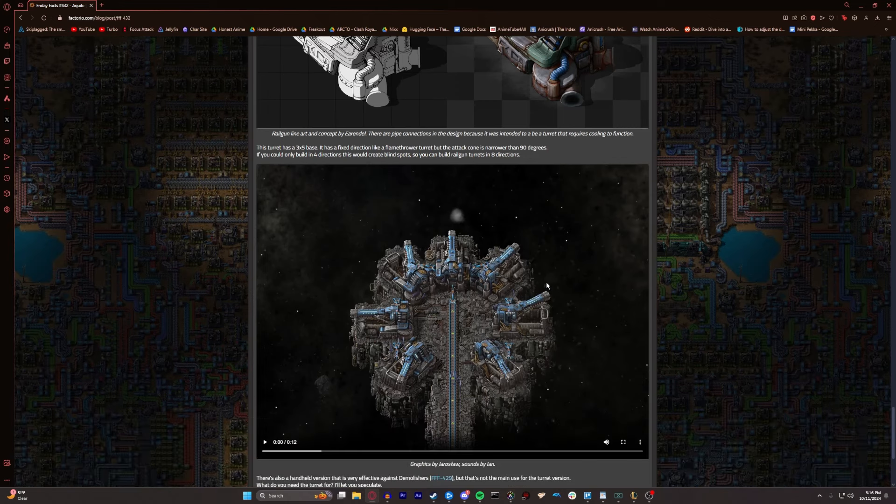
Play and pause the railgun turret video, then open the FFF #429 link from the conclusion
{"action": "left_click", "coordinate": [265, 442]}
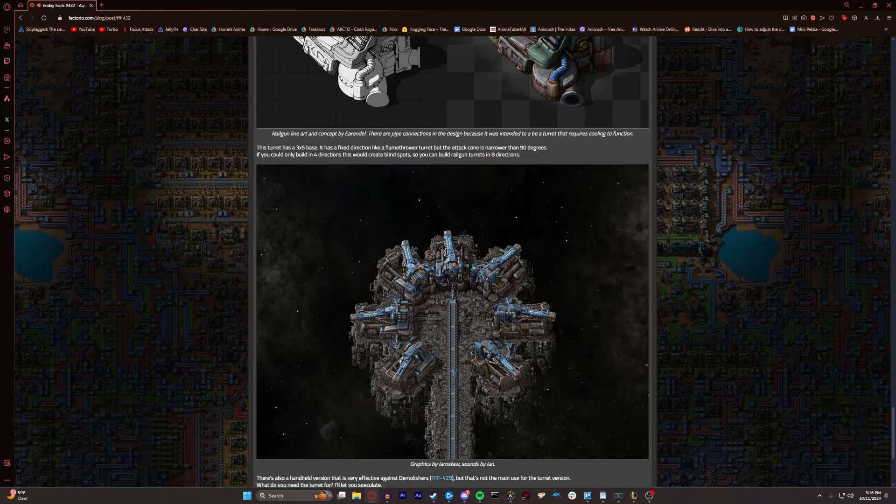
{"action": "left_click", "coordinate": [452, 318]}
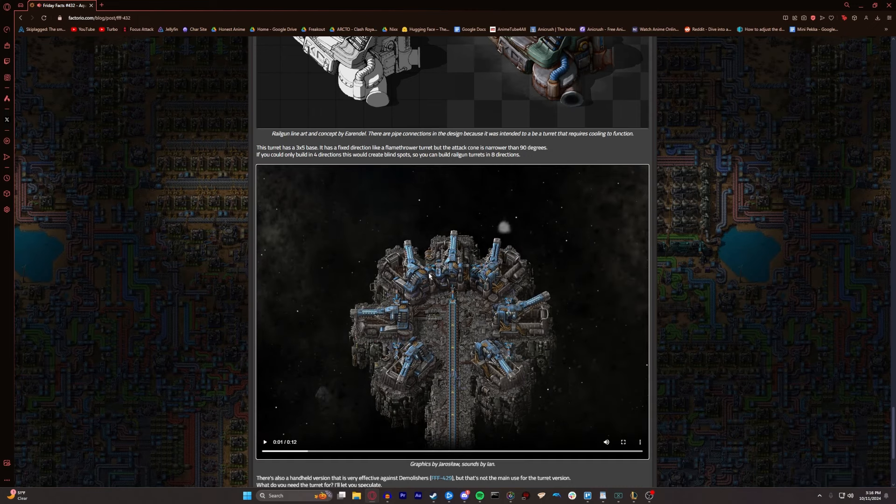
{"action": "mouse_move", "coordinate": [505, 287]}
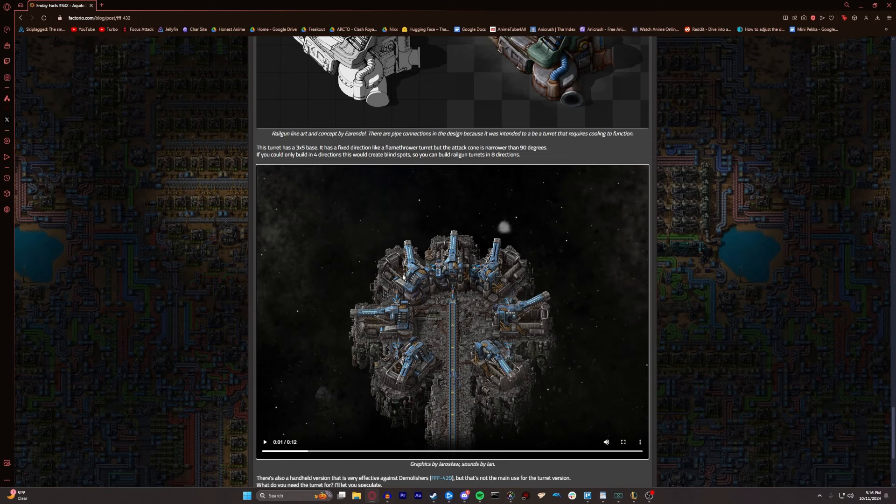
{"action": "mouse_move", "coordinate": [496, 326]}
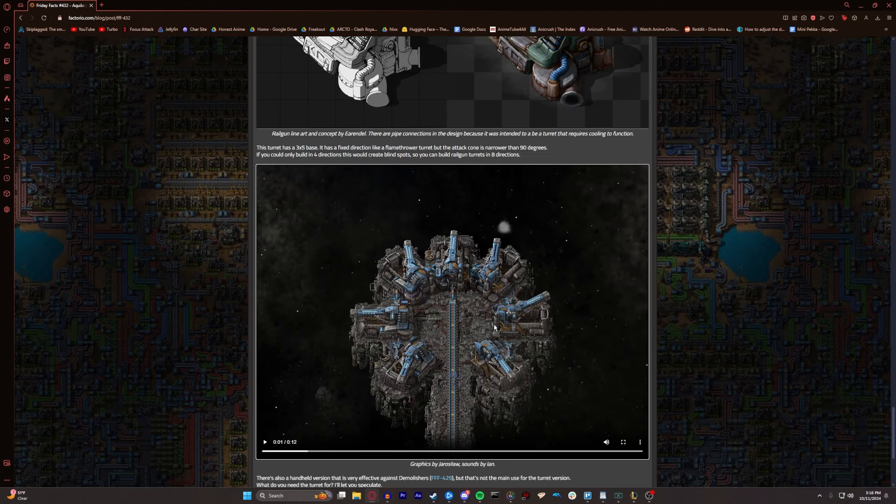
{"action": "scroll", "scroll_direction": "down", "scroll_amount": 3}
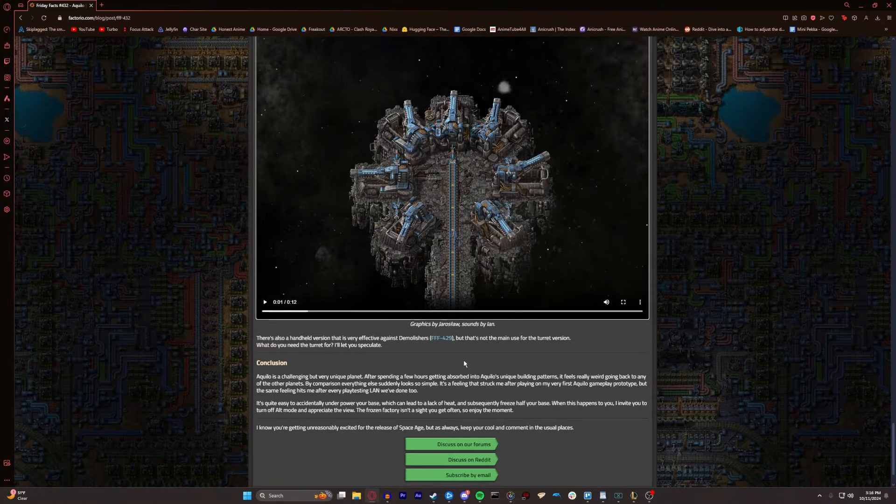
{"action": "mouse_move", "coordinate": [437, 341]}
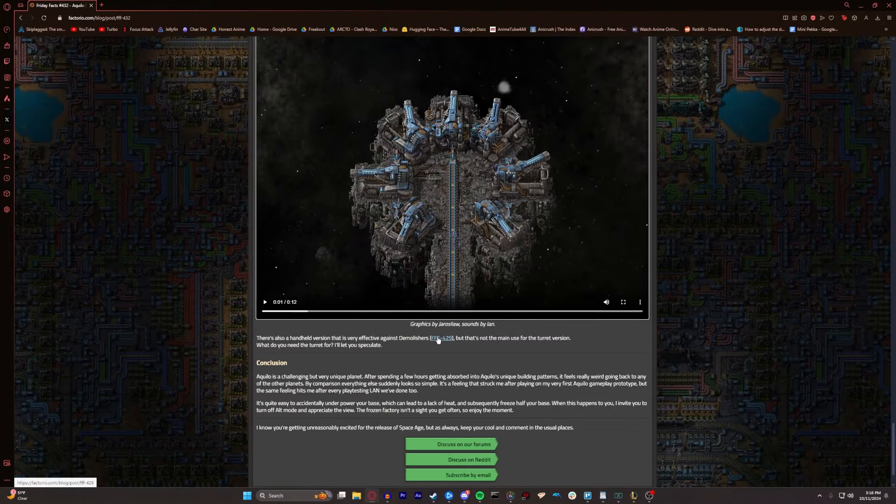
{"action": "left_click", "coordinate": [439, 338]}
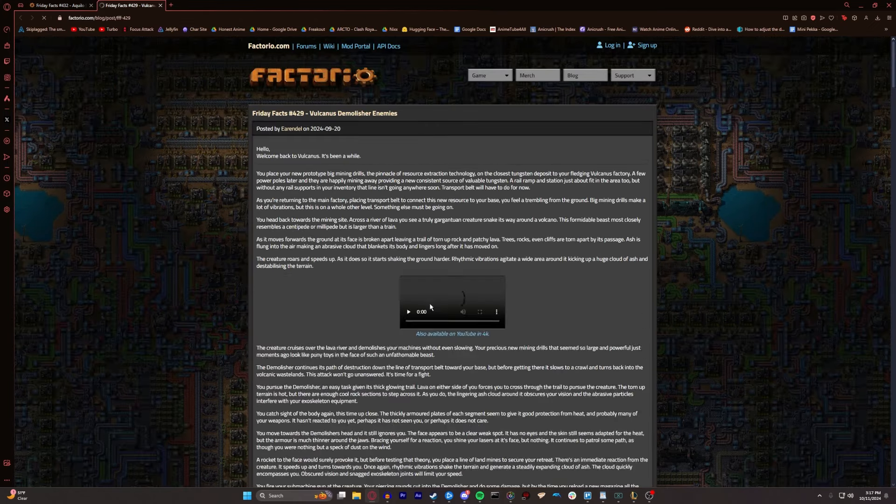
Scroll the FFF #429 Demolisher post, then return to the Aquilo post tab
{"action": "scroll", "scroll_direction": "down", "scroll_amount": 3}
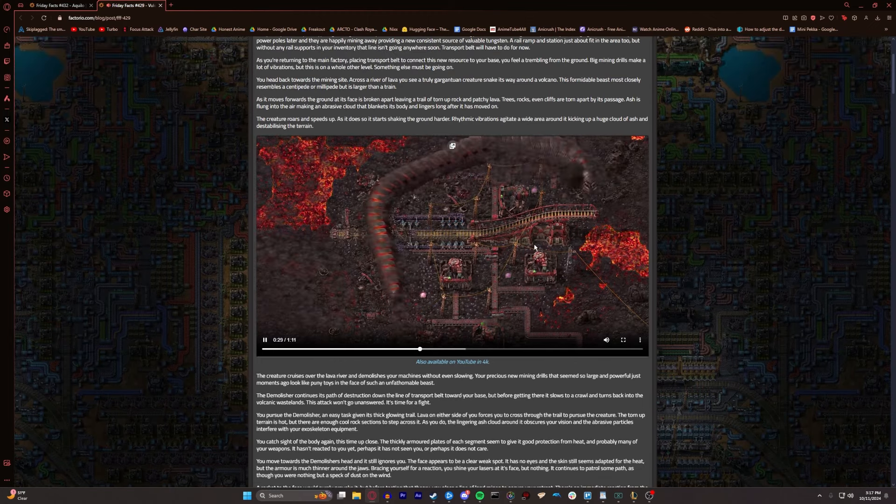
{"action": "left_click", "coordinate": [61, 6]}
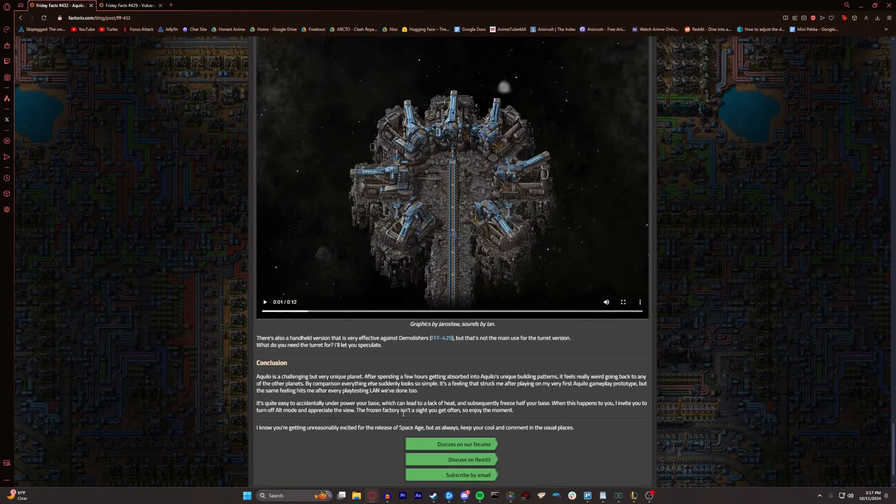
{"action": "scroll", "scroll_direction": "down", "scroll_amount": 3}
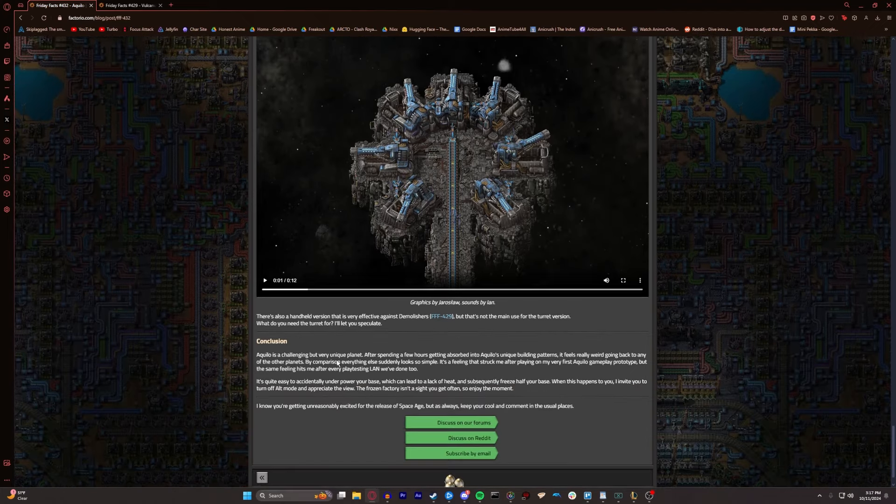
{"action": "scroll", "scroll_direction": "down", "scroll_amount": 3}
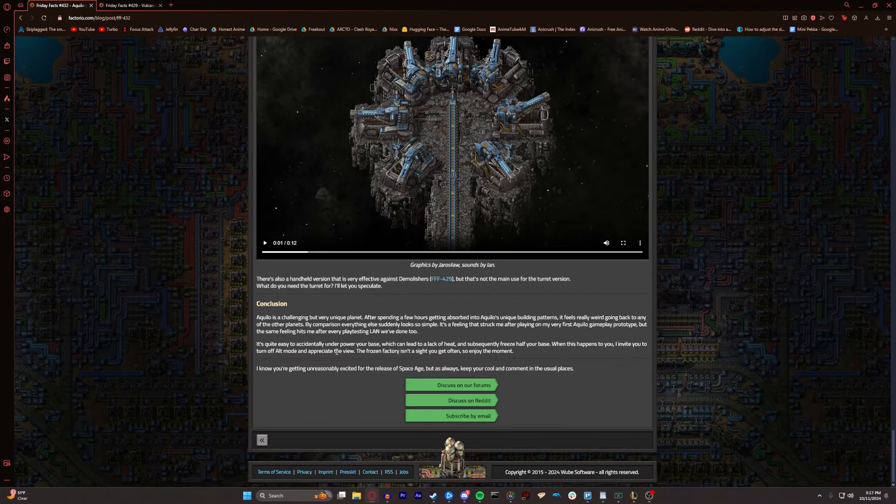
{"action": "mouse_move", "coordinate": [329, 341]}
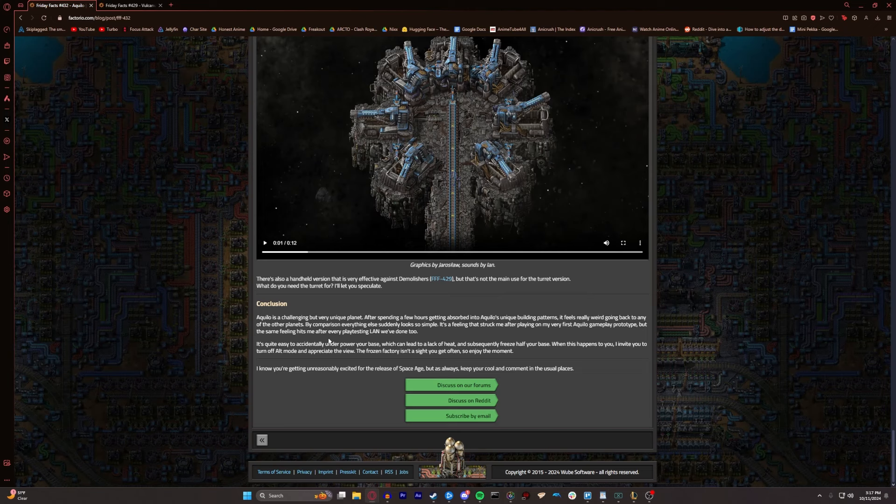
{"action": "mouse_move", "coordinate": [458, 332]}
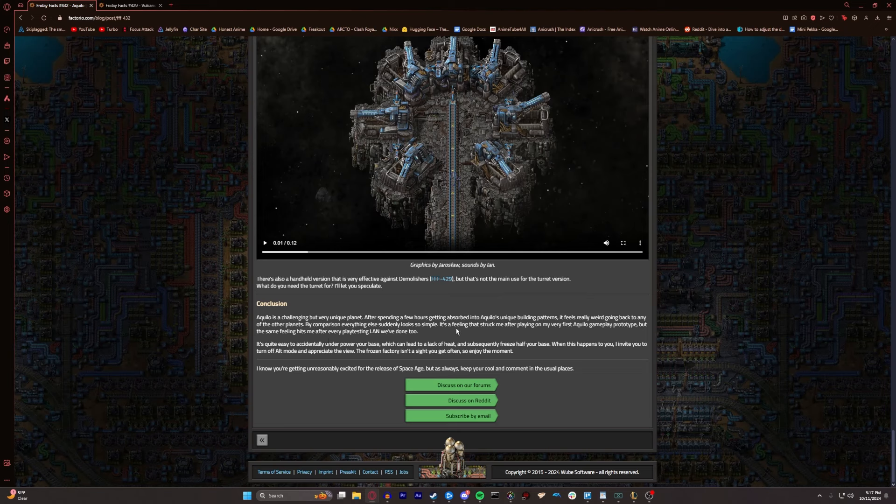
{"action": "mouse_move", "coordinate": [452, 332]}
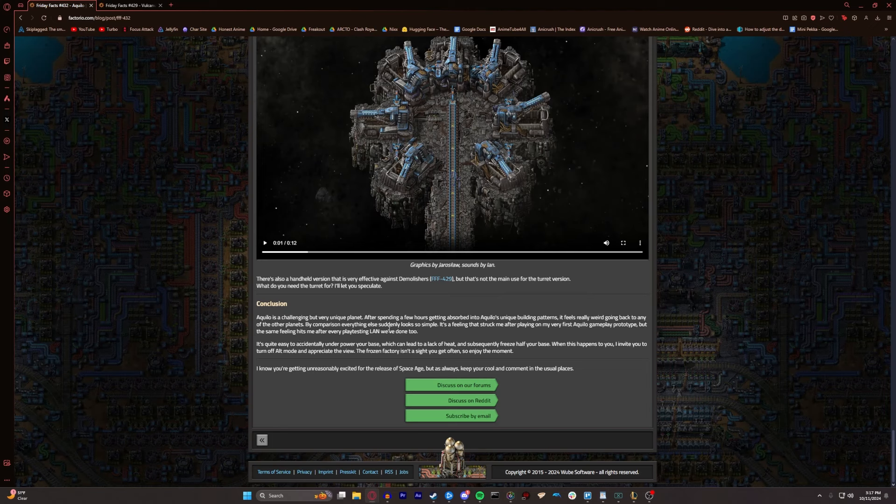
{"action": "mouse_move", "coordinate": [545, 354]}
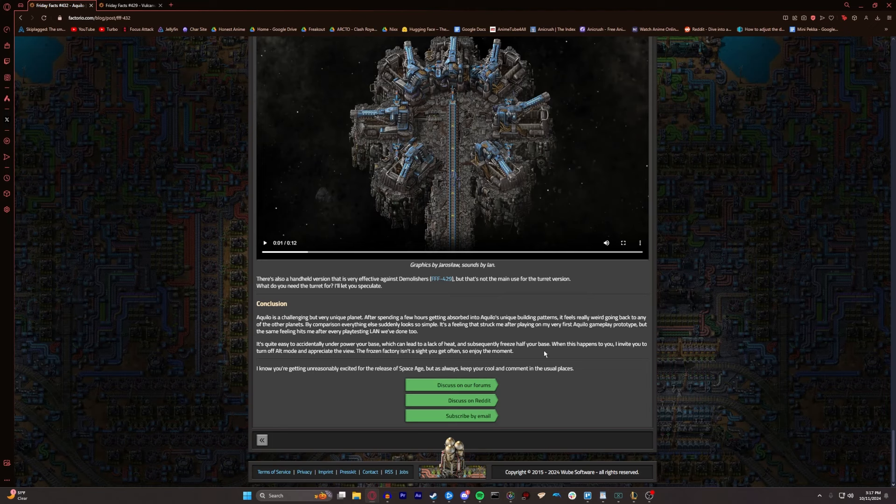
{"action": "mouse_move", "coordinate": [525, 352]}
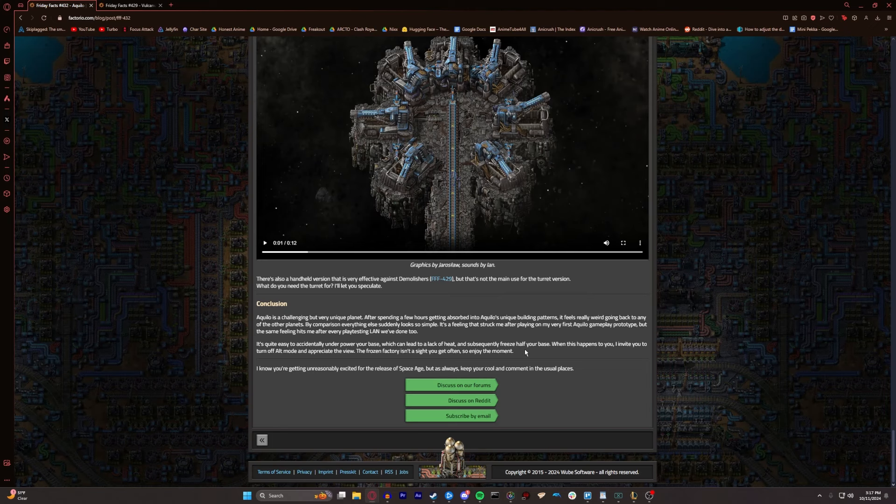
{"action": "mouse_move", "coordinate": [519, 342]}
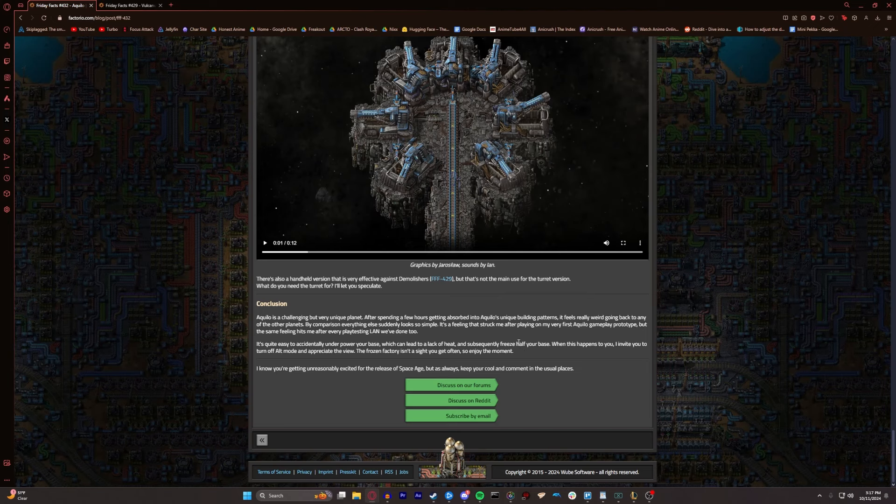
{"action": "mouse_move", "coordinate": [388, 362]}
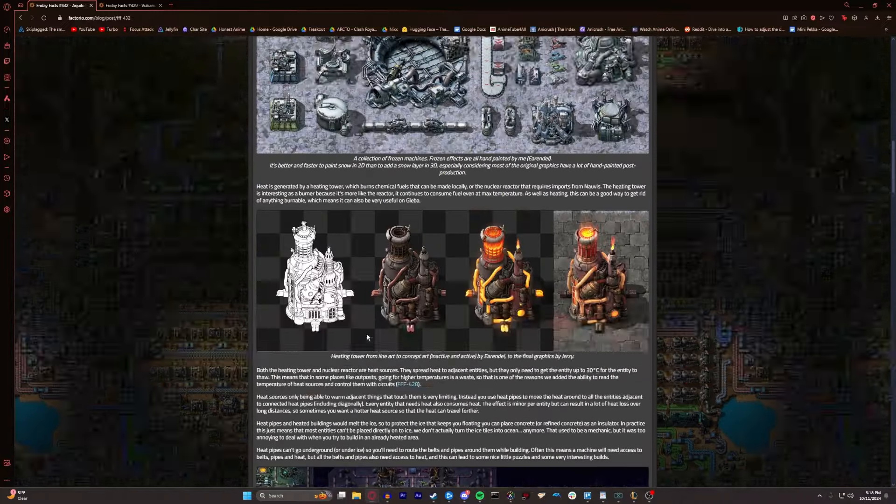
{"action": "scroll", "scroll_direction": "up", "scroll_amount": 3}
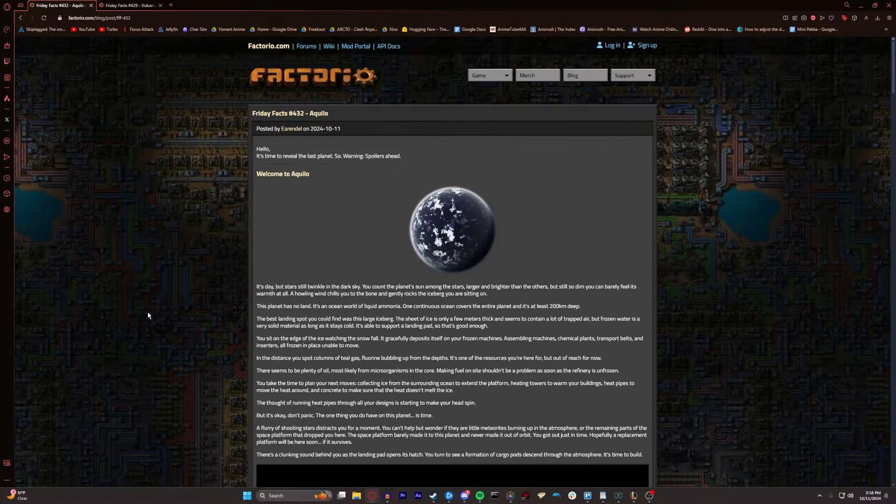
{"action": "mouse_move", "coordinate": [170, 324]}
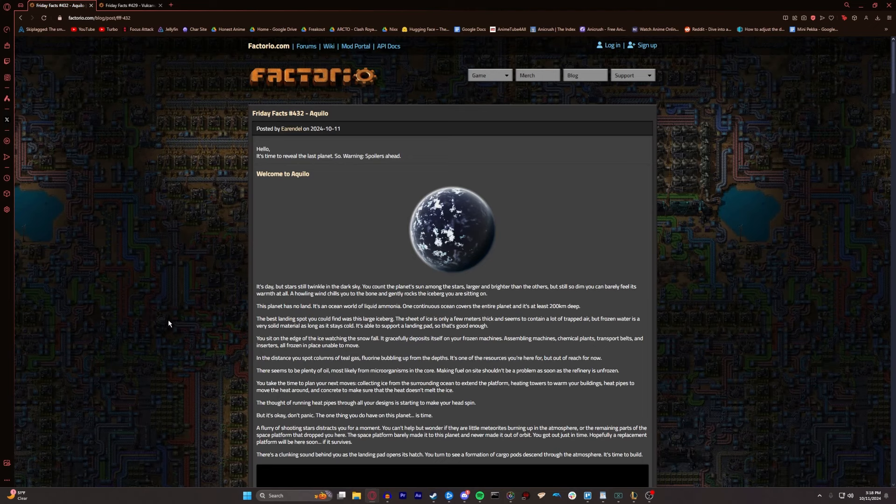
{"action": "mouse_move", "coordinate": [463, 316]}
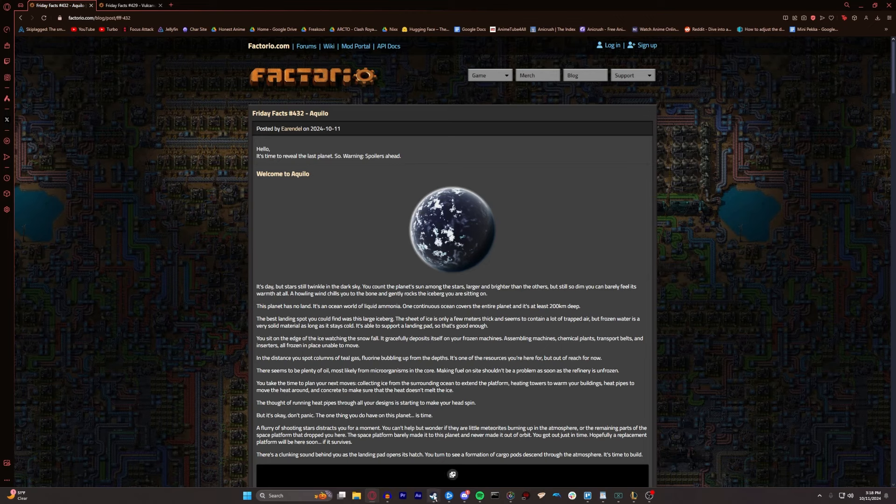
{"action": "left_click", "coordinate": [430, 494]}
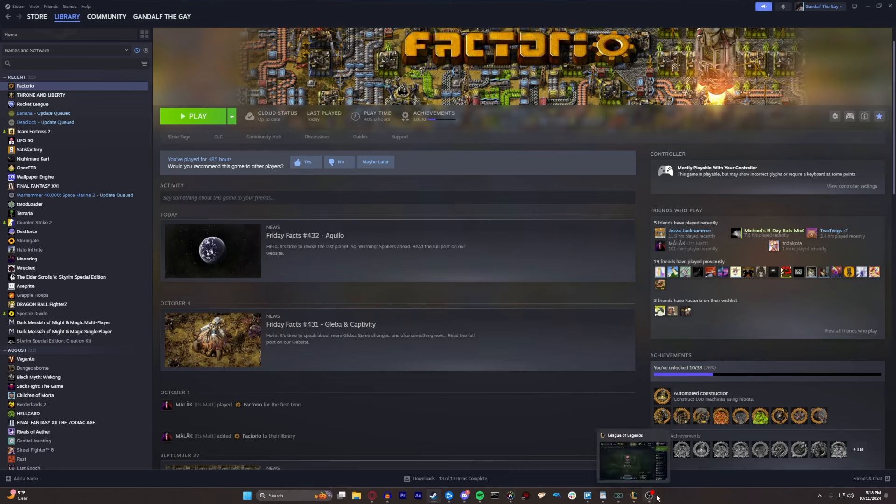
{"action": "mouse_move", "coordinate": [651, 500]}
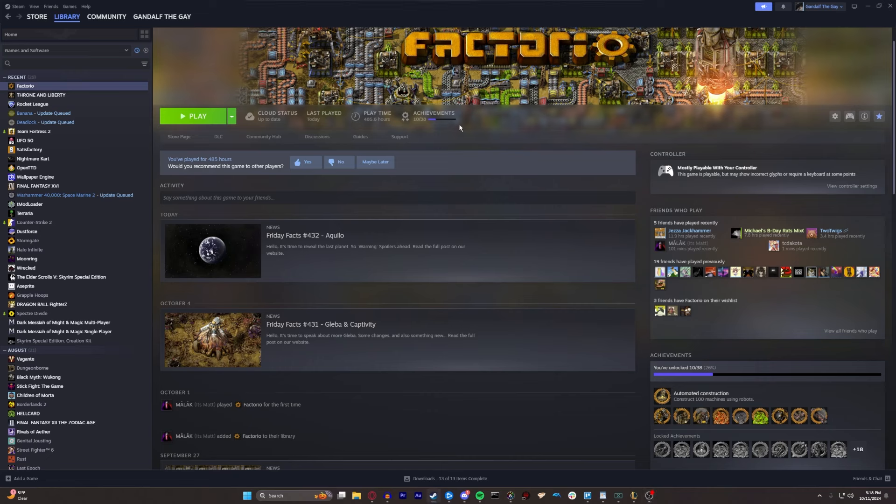
{"action": "mouse_move", "coordinate": [599, 440]}
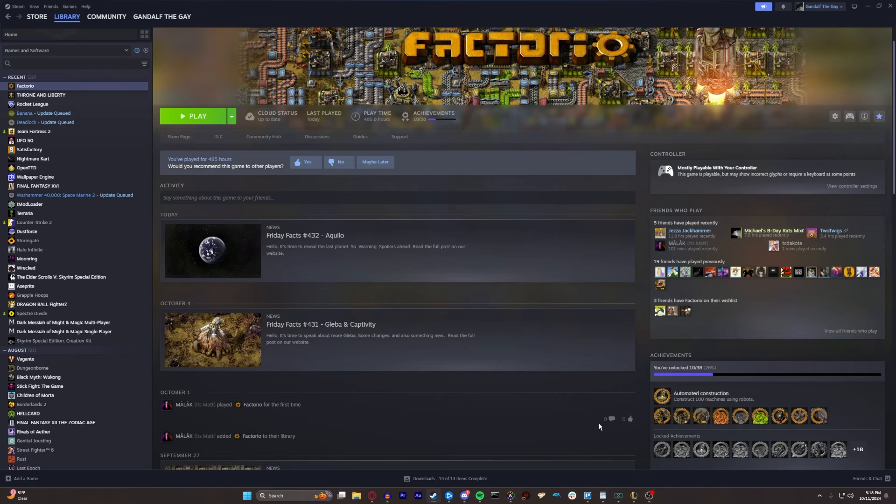
{"action": "mouse_move", "coordinate": [599, 427]}
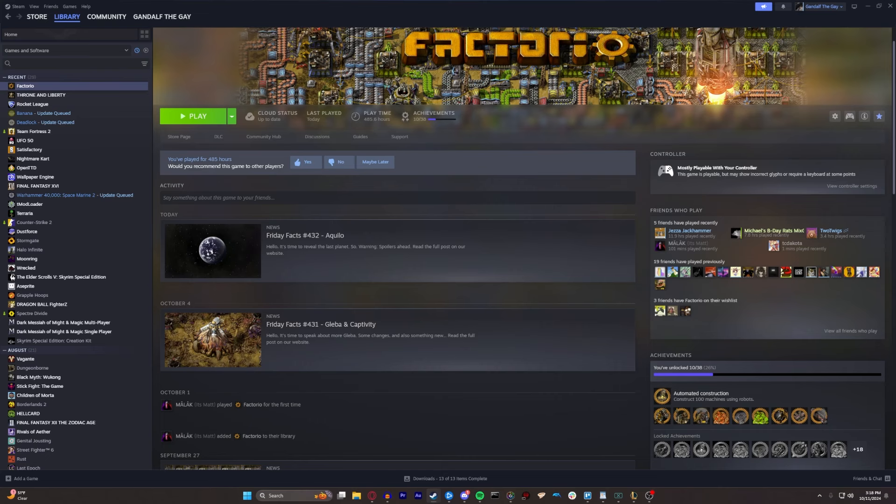